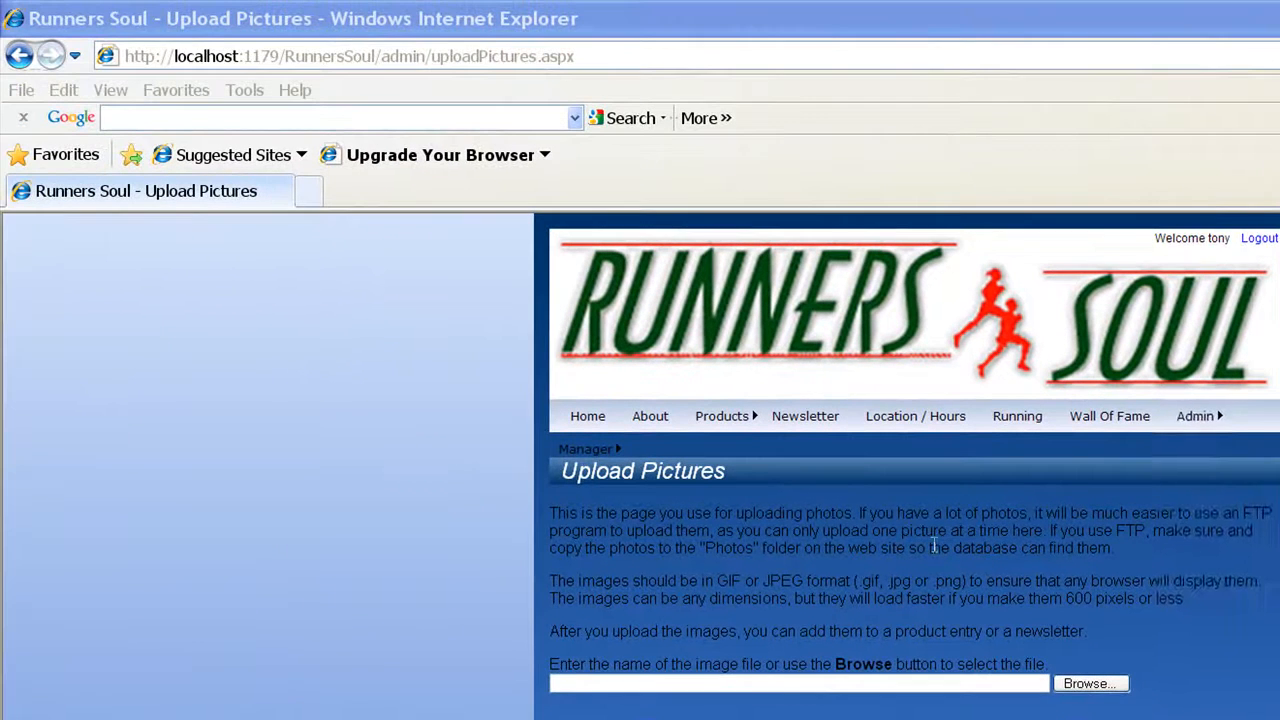
# Step: From the Admin menu go to Add A Newsletter and show its Upload Photo panel
pyautogui.click(1196, 416)
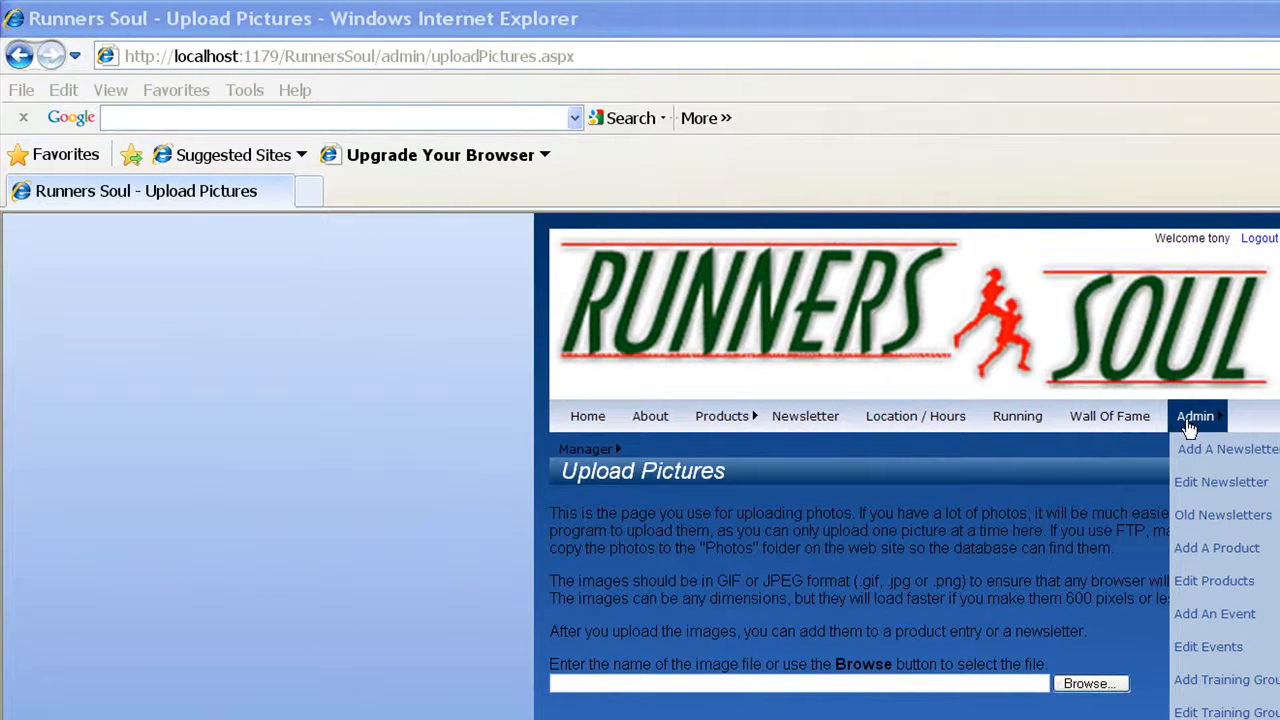
pyautogui.click(1228, 448)
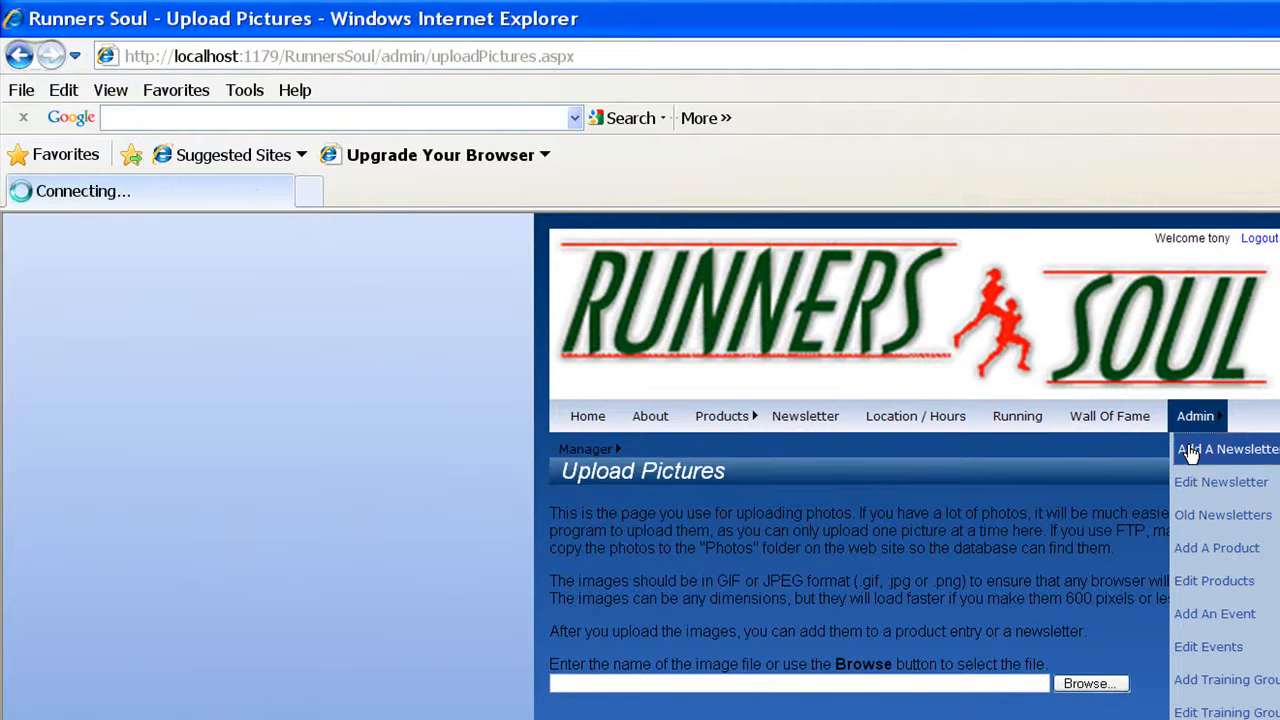
pyautogui.click(1228, 448)
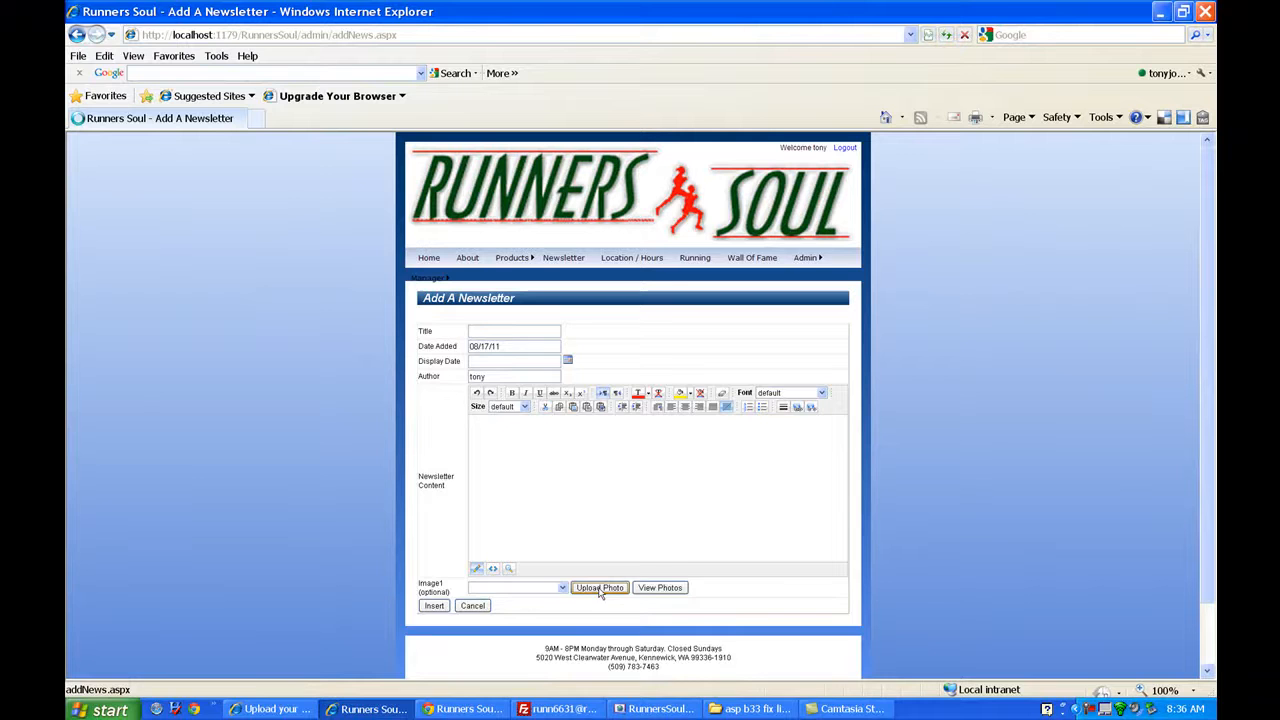
pyautogui.click(600, 588)
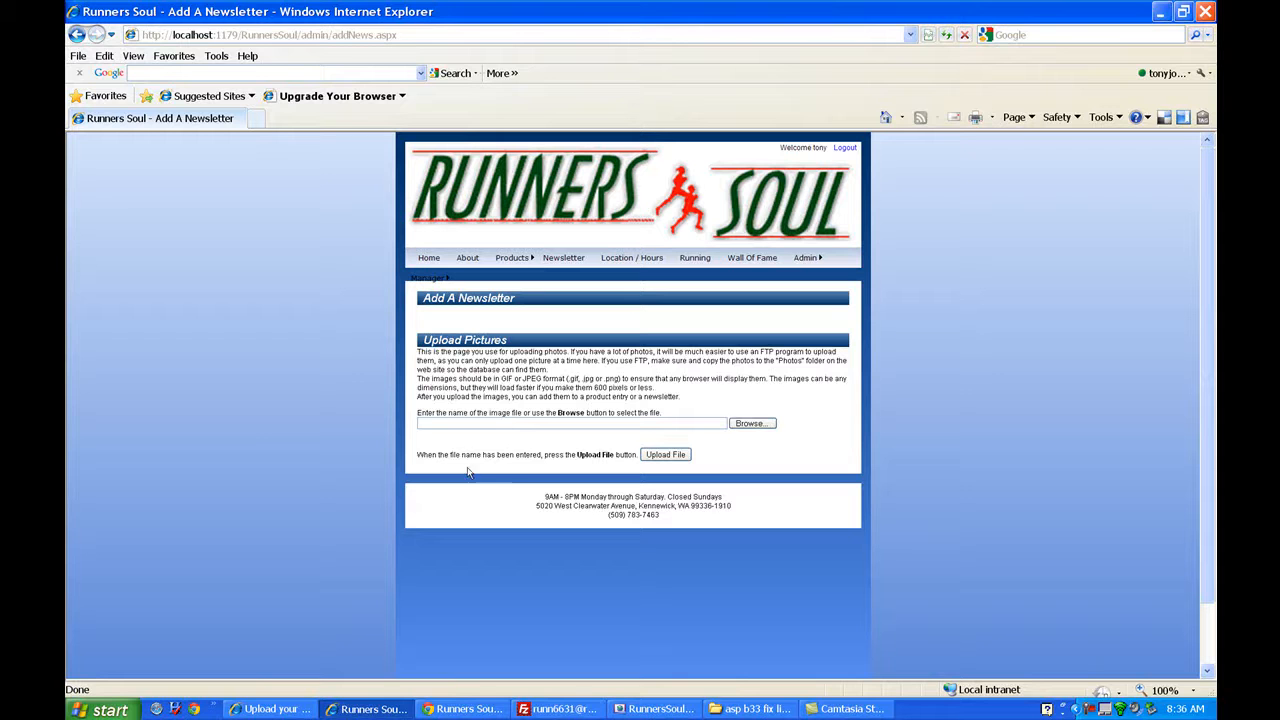
# Step: Switch to Visual Web Developer and open uploadPictures.aspx from Solution Explorer in Source view
pyautogui.click(656, 708)
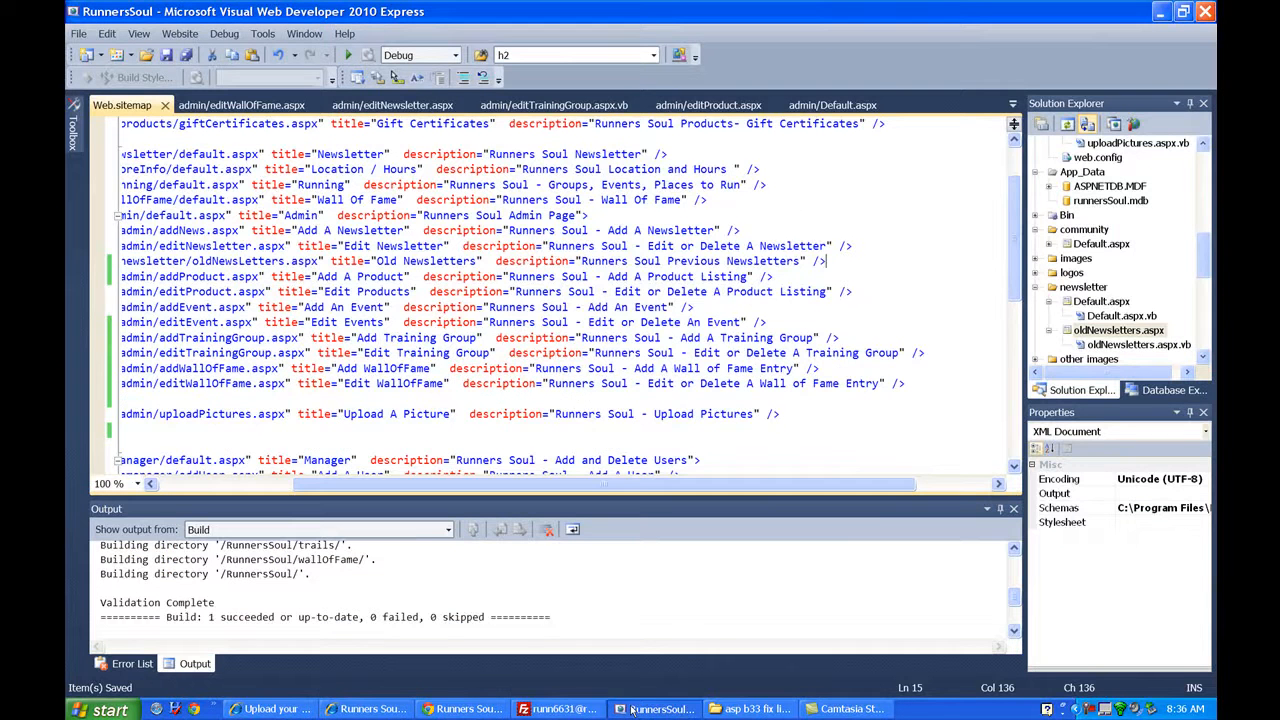
pyautogui.moveTo(1200, 278)
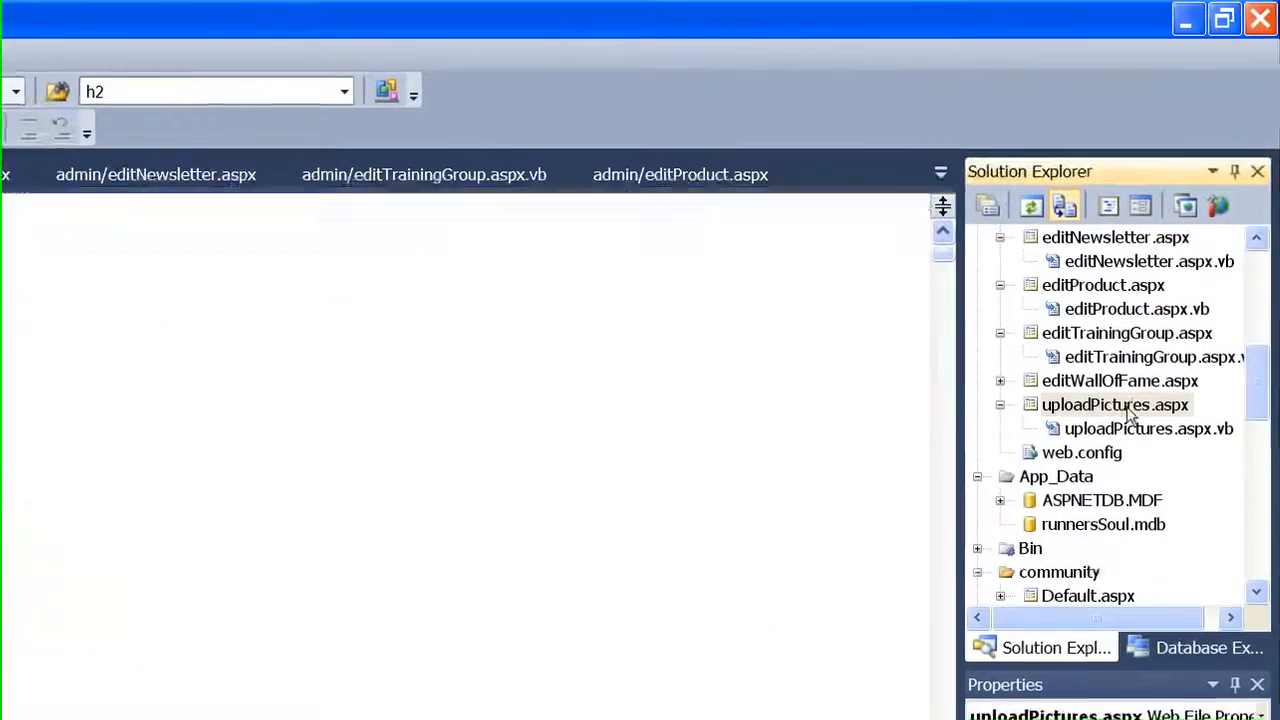
pyautogui.doubleClick(1114, 404)
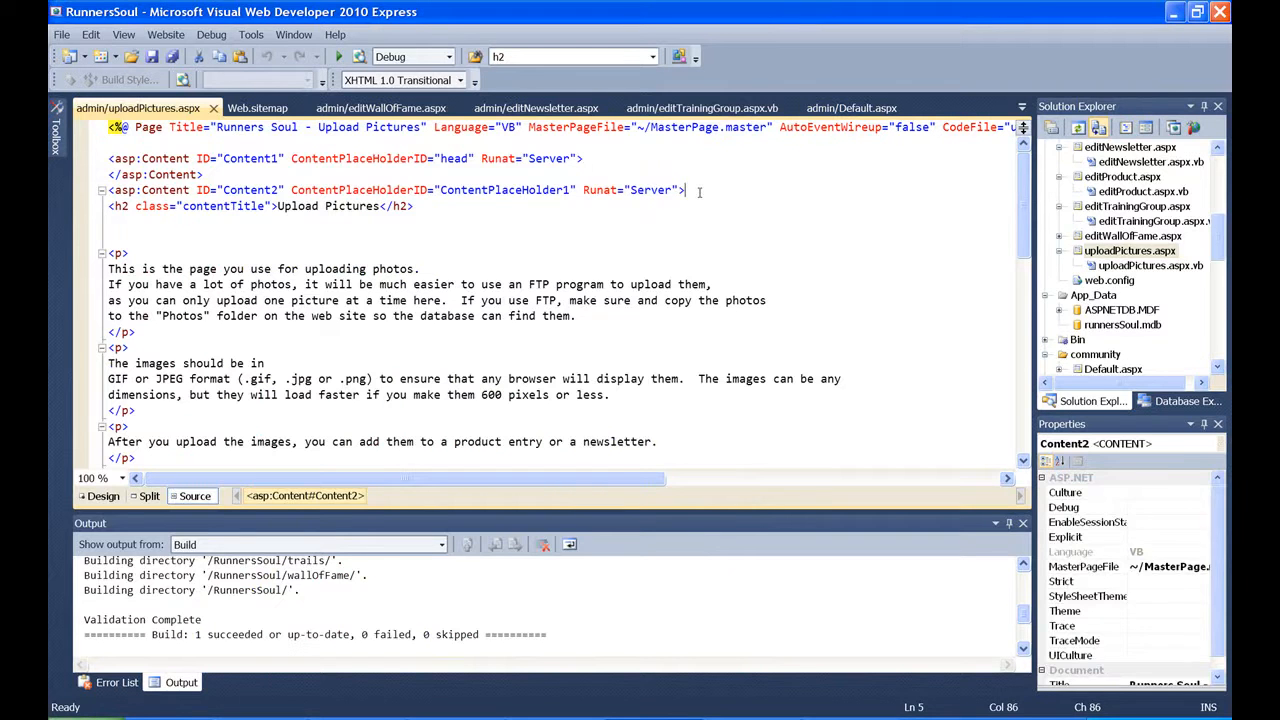
# Step: Enclose the page content in <div class="roundedBox mainBox"> ... </div> and save
pyautogui.write('<div class="roundedBox mainBox"></div>')
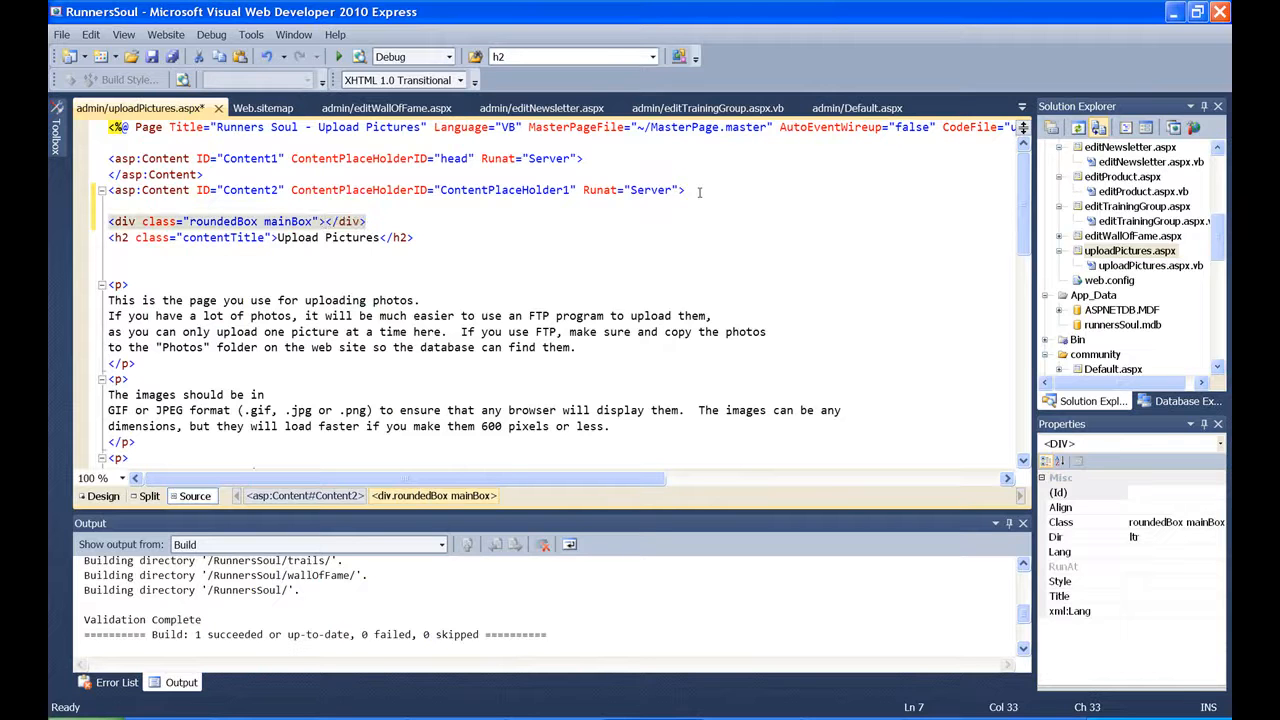
pyautogui.press('Delete')
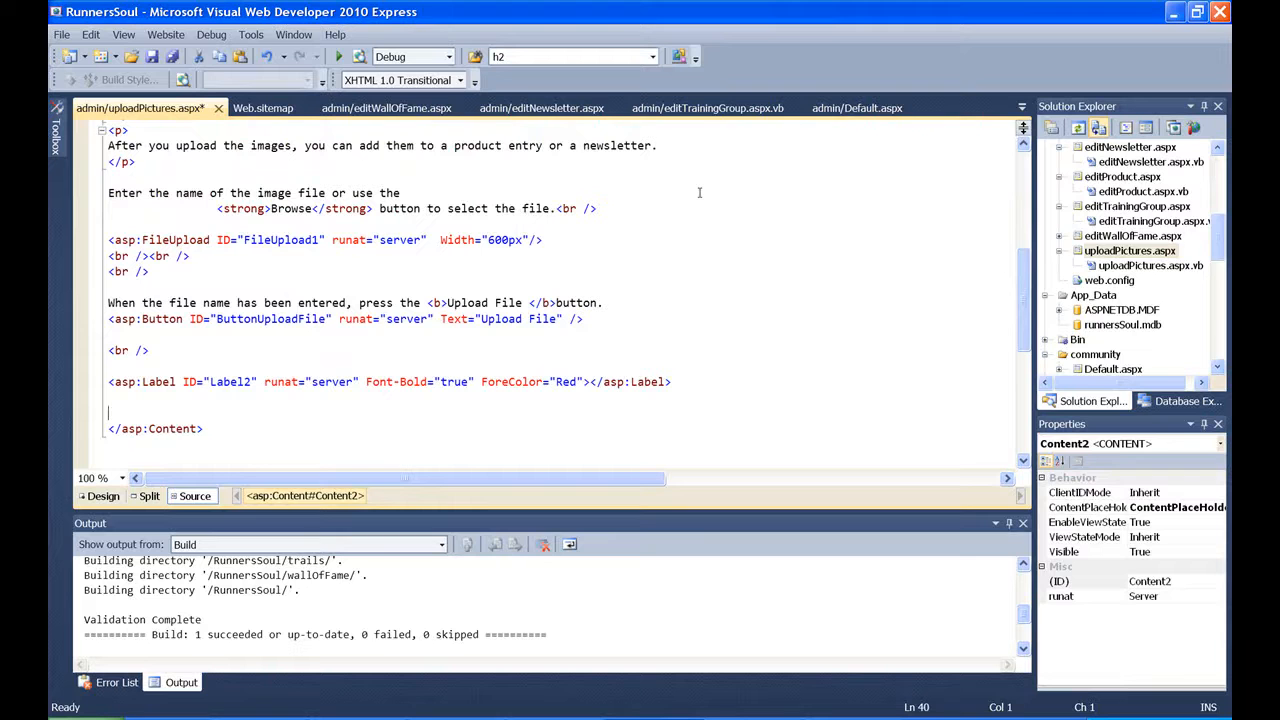
pyautogui.write('</div>')
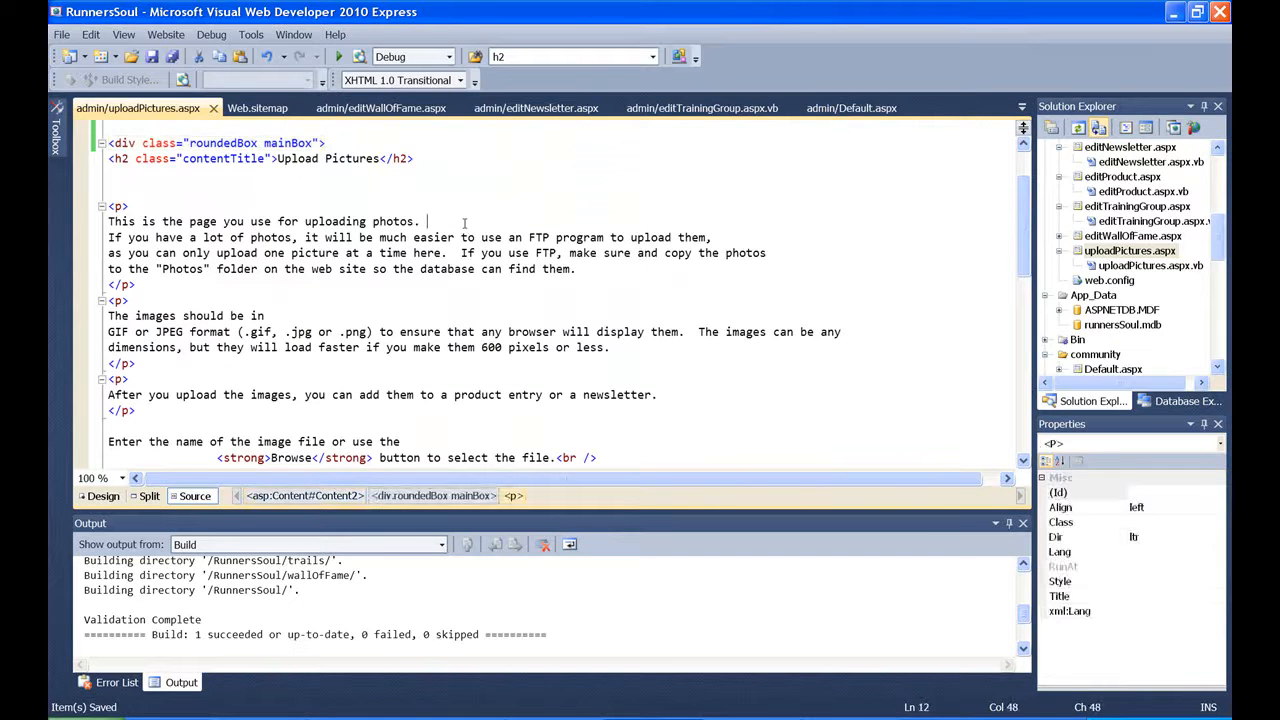
# Step: Reword the intro to read 'for use on the Newsletter page and on the Products page.'
pyautogui.press('Backspace')
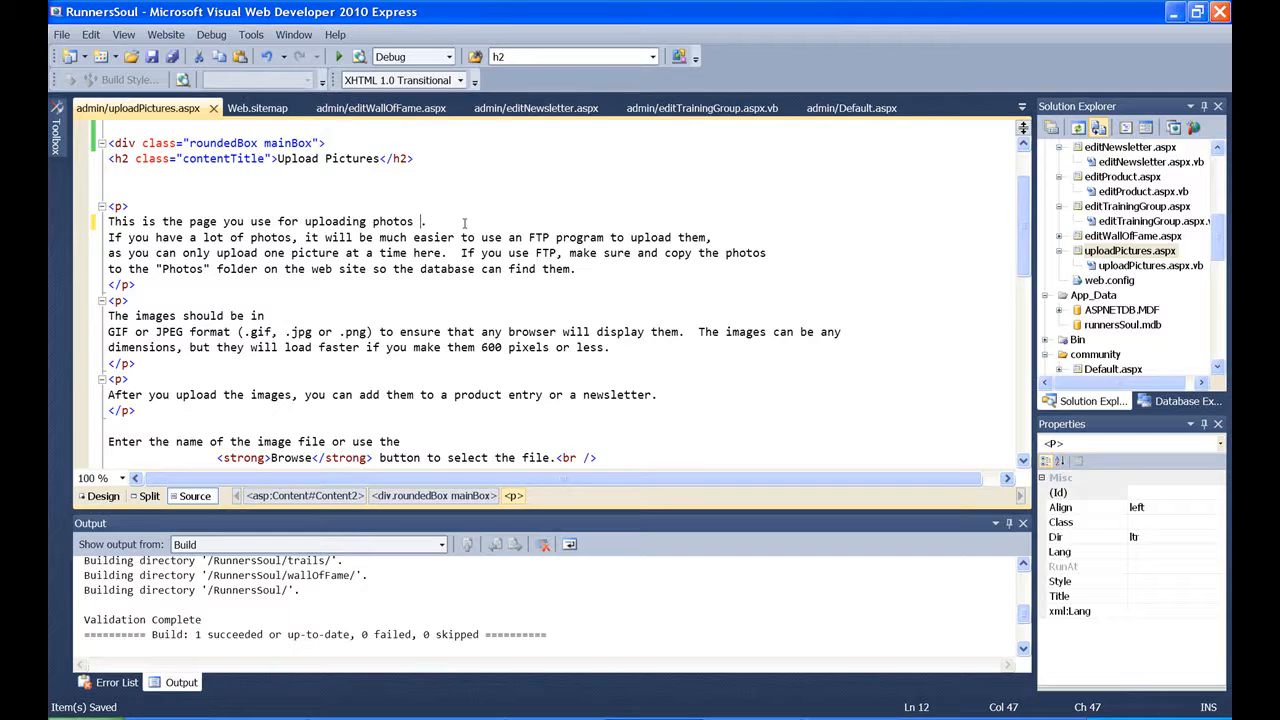
pyautogui.write('.')
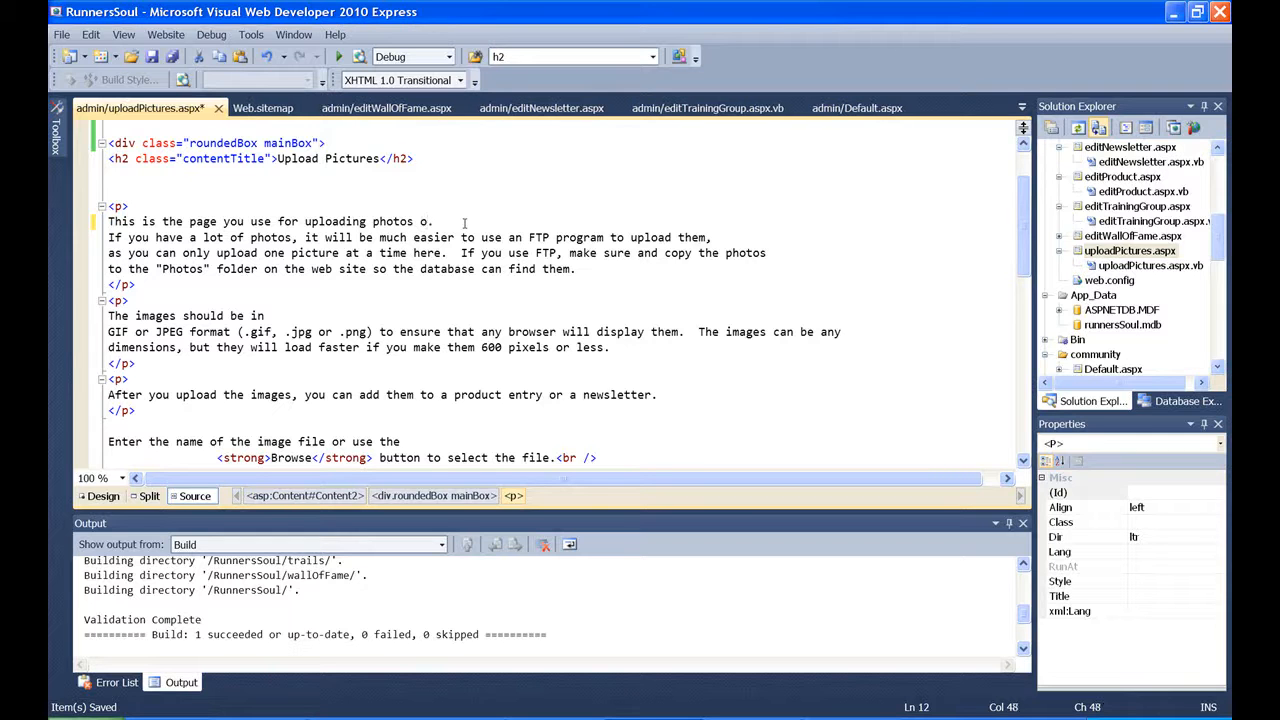
pyautogui.write('for use on the N')
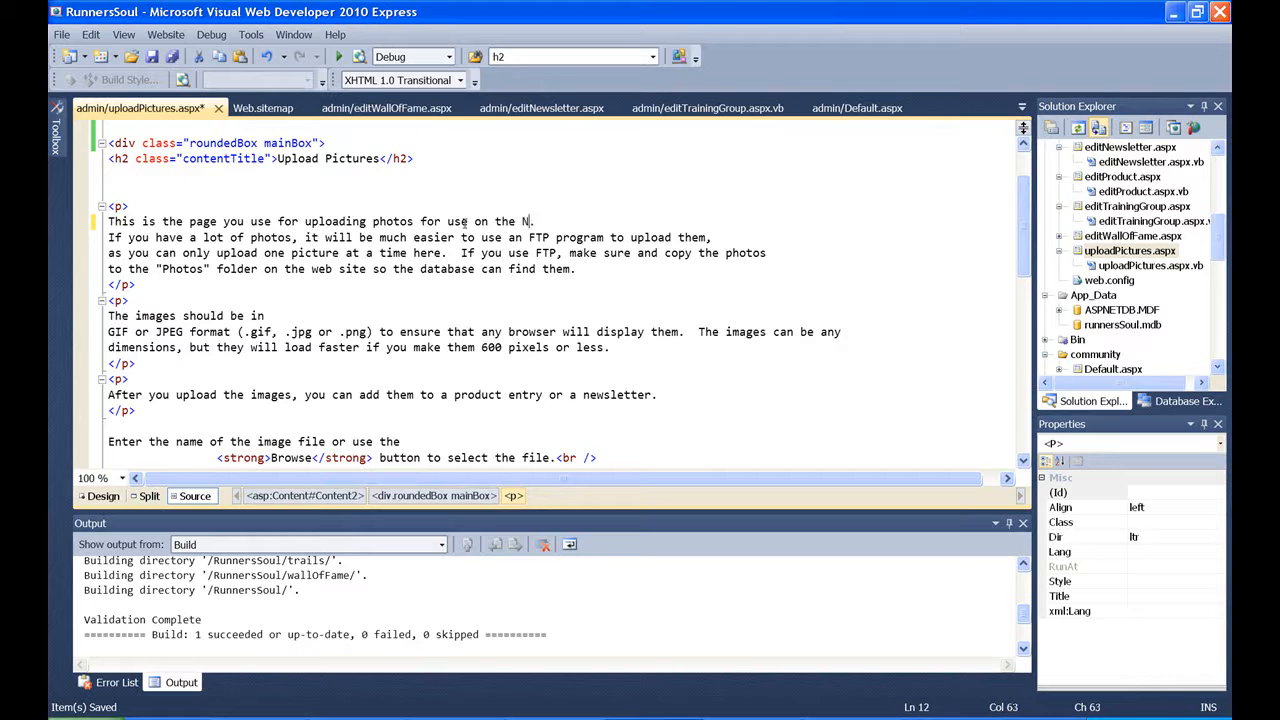
pyautogui.write('ewsletter.')
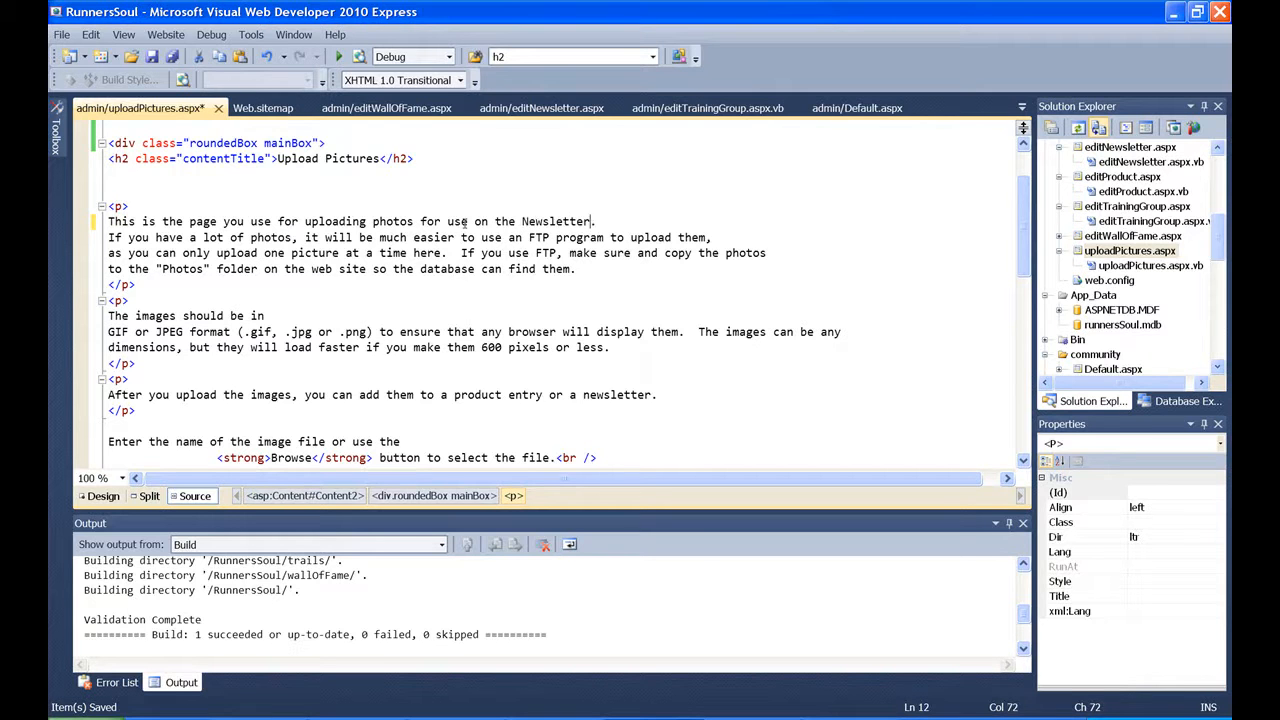
pyautogui.write('page and in')
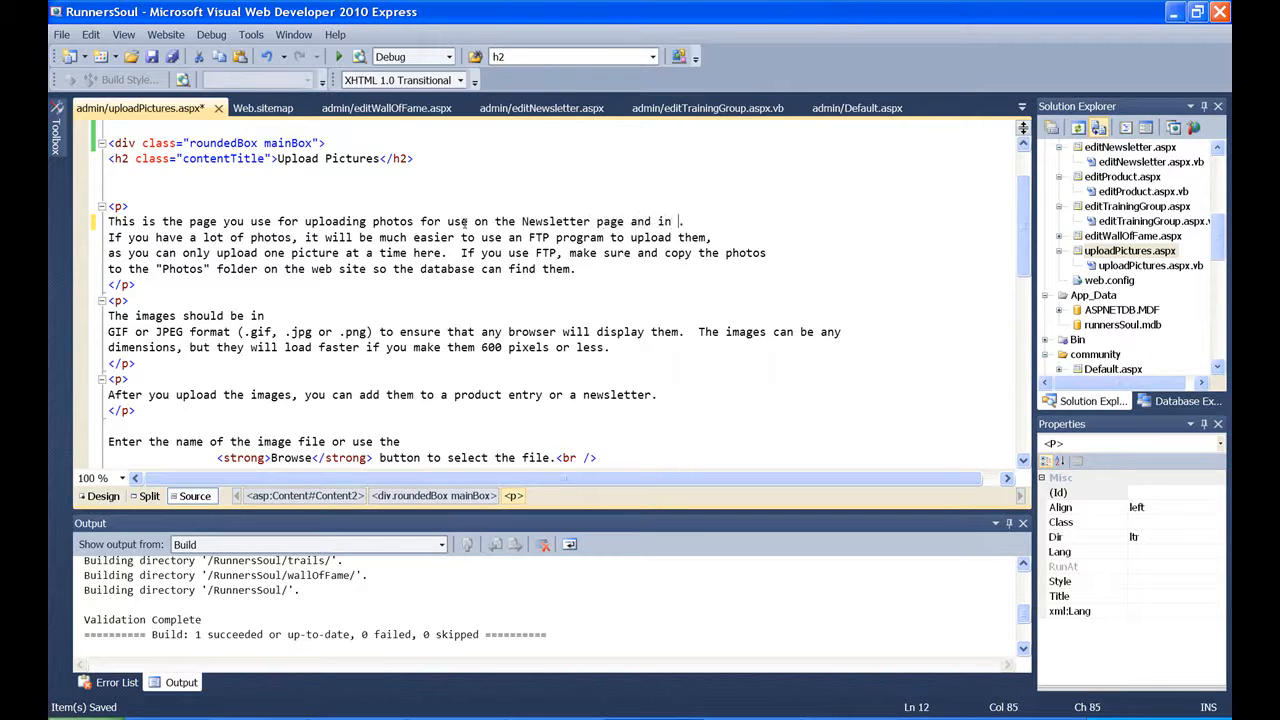
pyautogui.write('the P.')
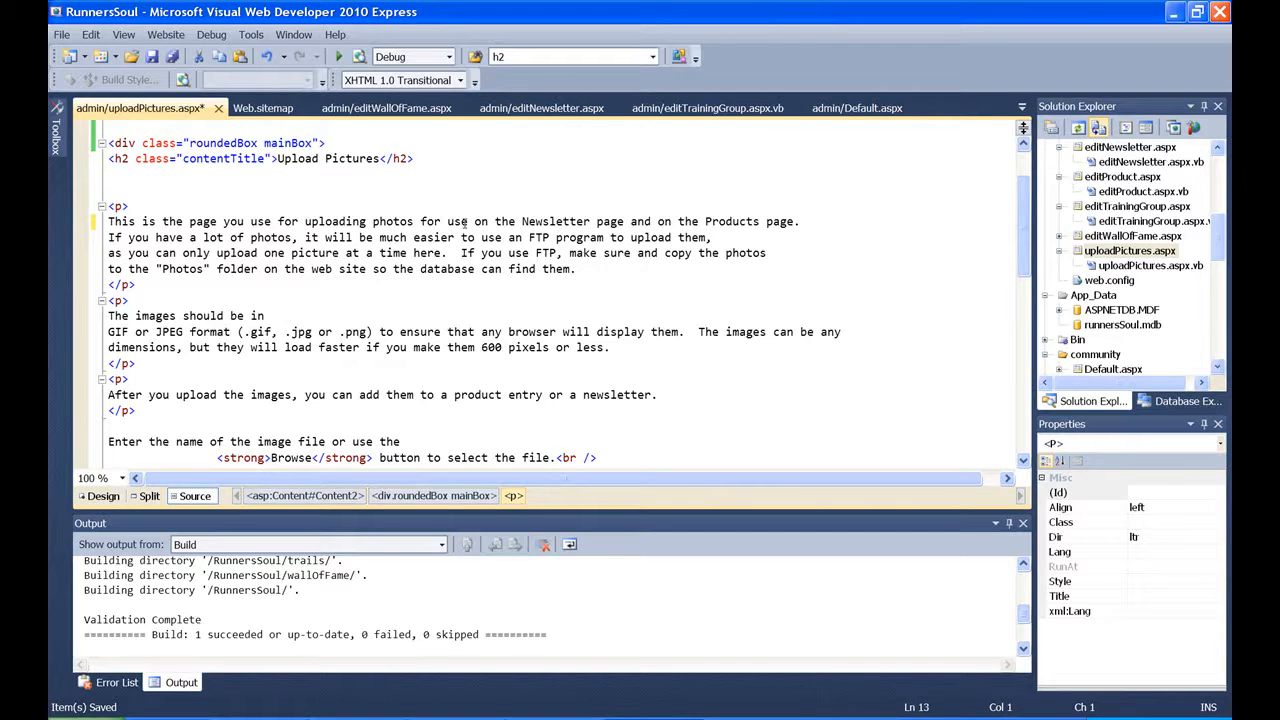
# Step: Enclose the following FTP advice sentences in parentheses
pyautogui.moveTo(108, 236); pyautogui.dragTo(768, 268)
pyautogui.write('(')
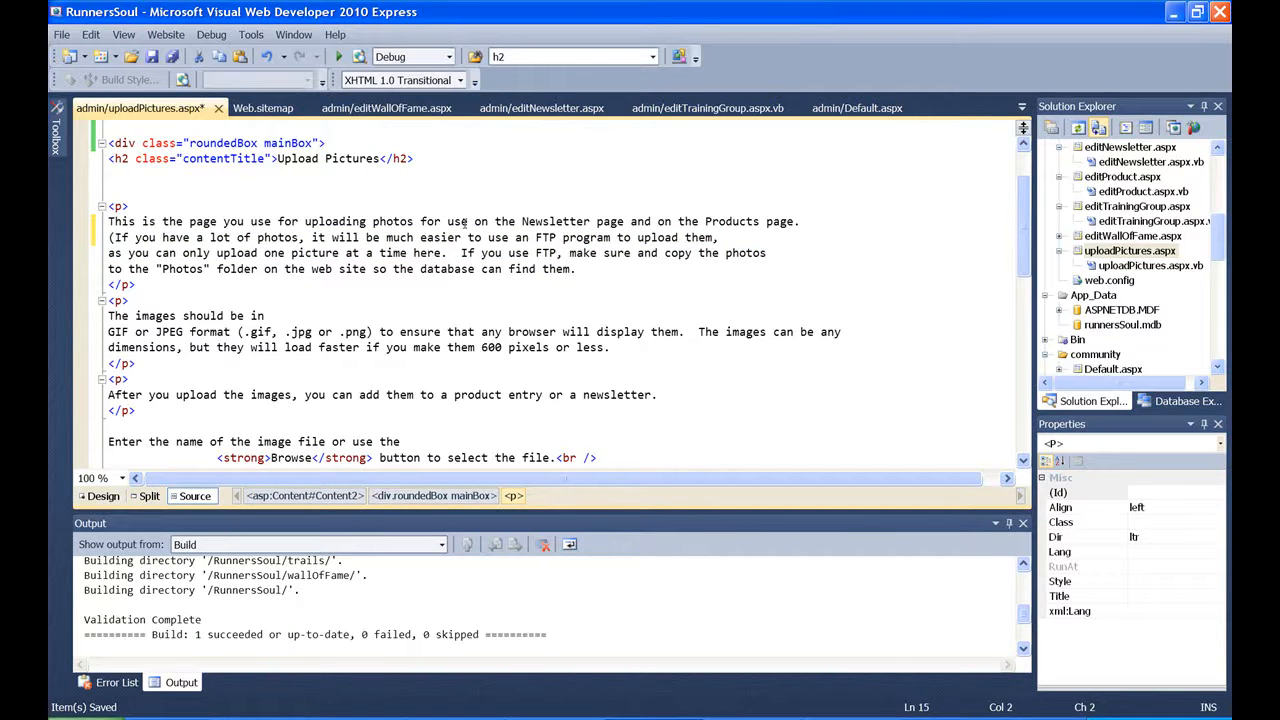
pyautogui.write(')')
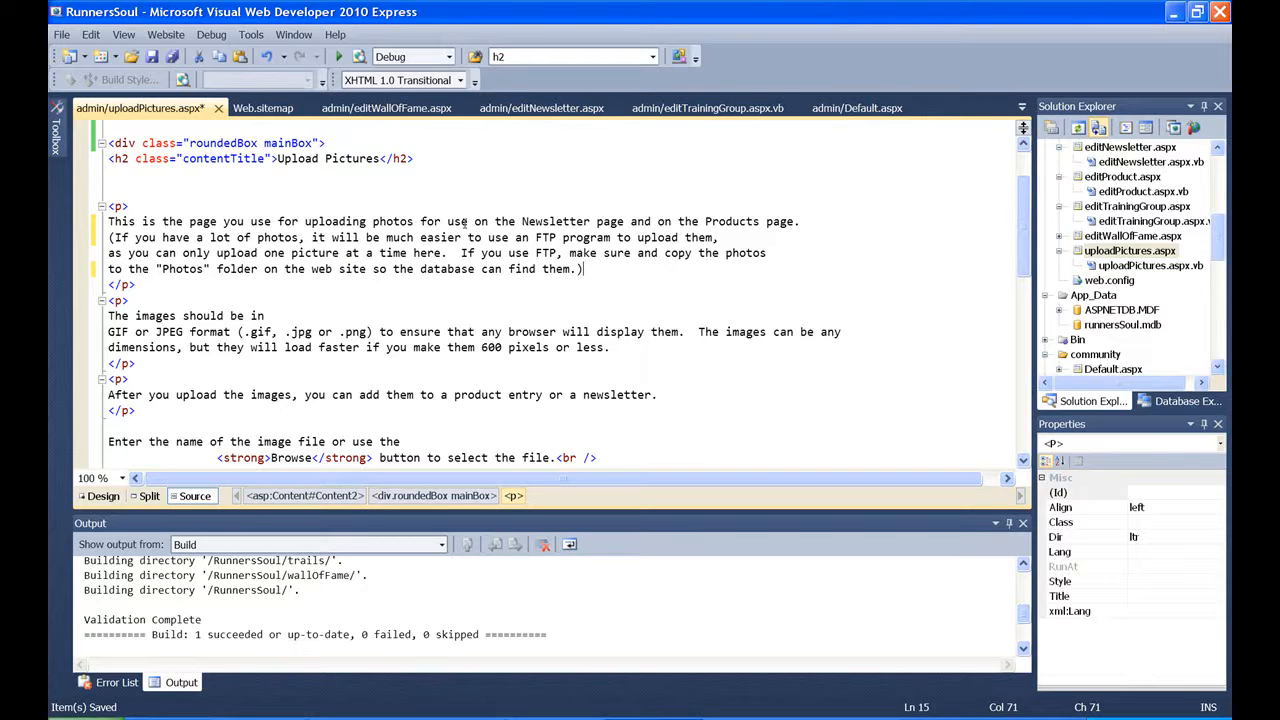
pyautogui.click(578, 348)
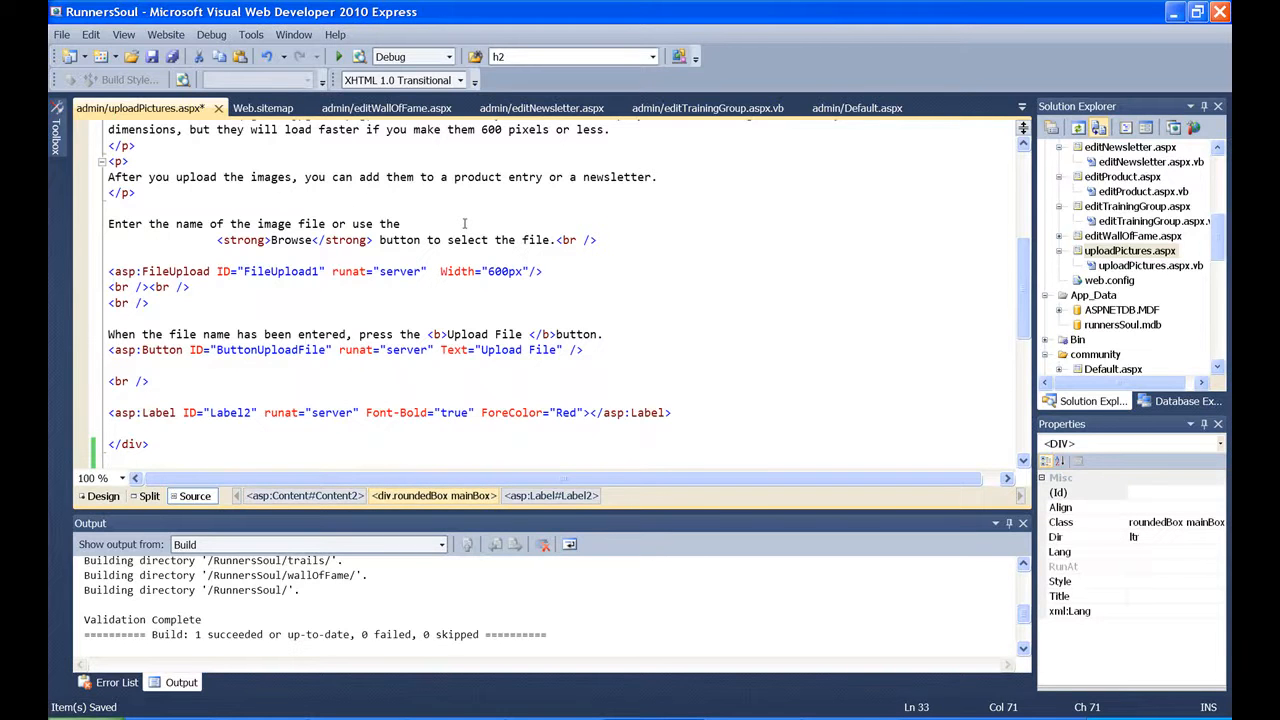
pyautogui.moveTo(796, 224)
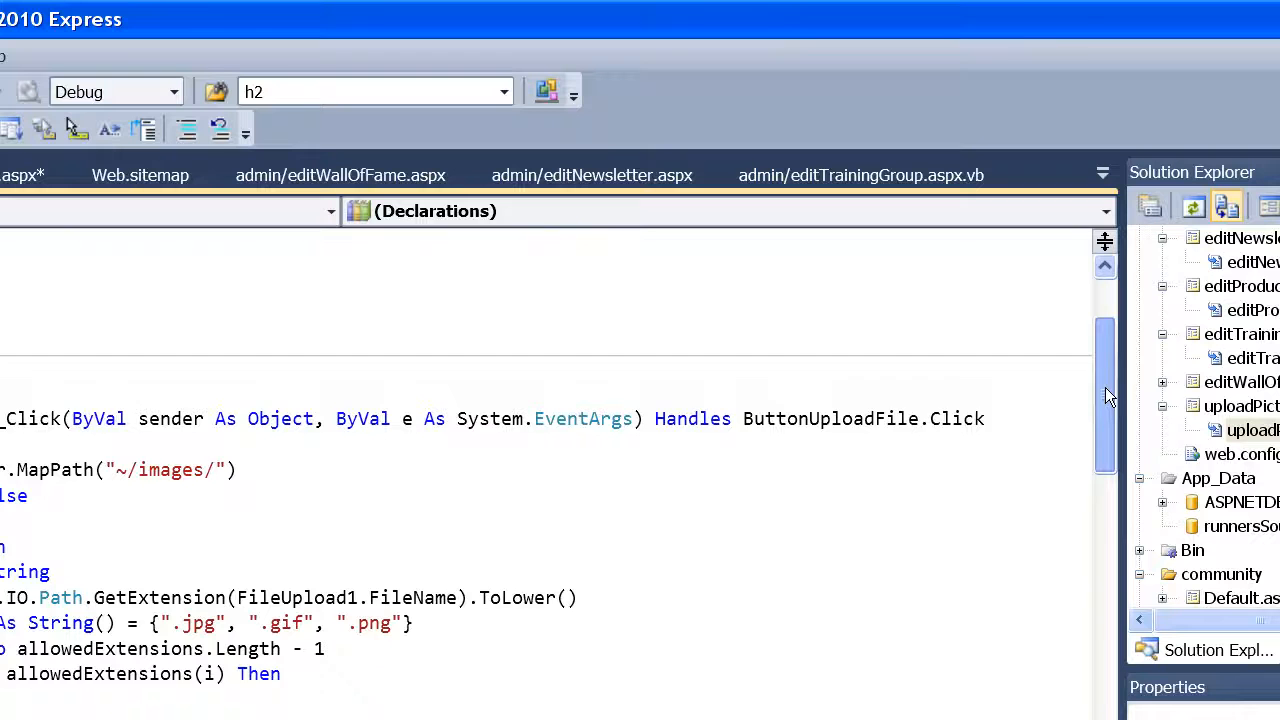
# Step: In uploadPictures.aspx.vb, add '.png' to the Label2.Text error message after '.jpg .gif or', then return to the browser
pyautogui.scroll(-3)
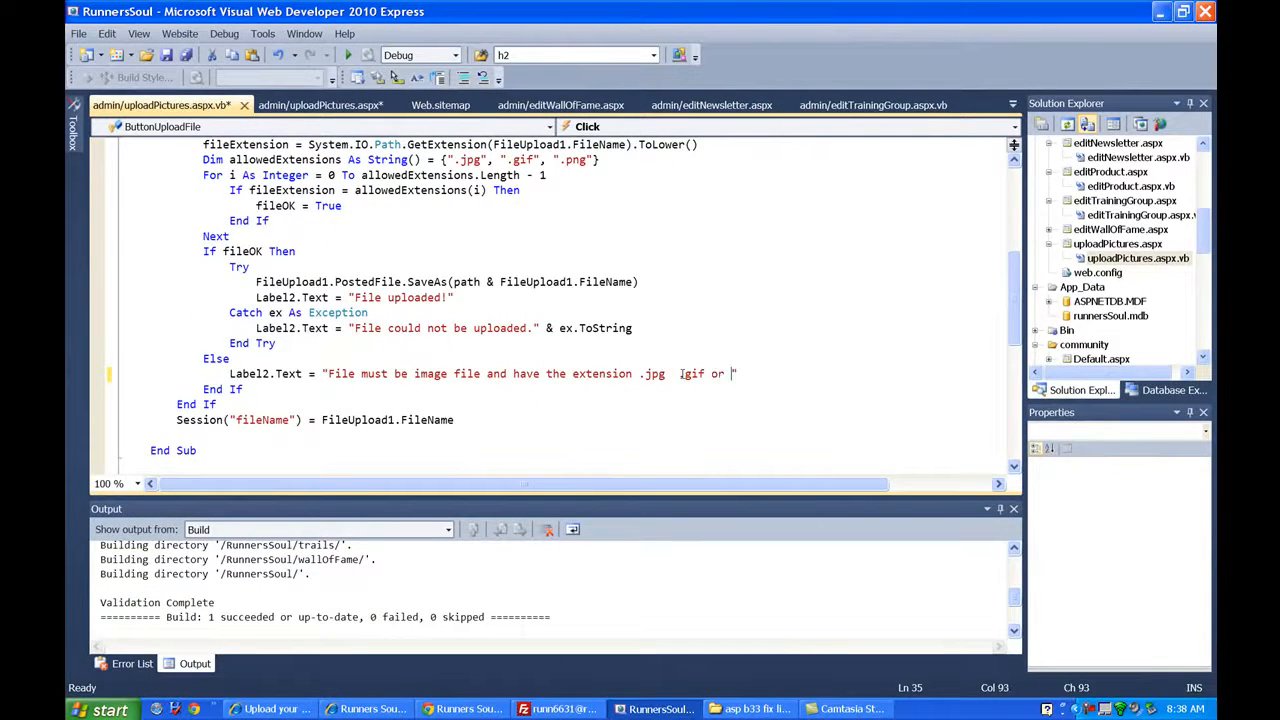
pyautogui.write('.png')
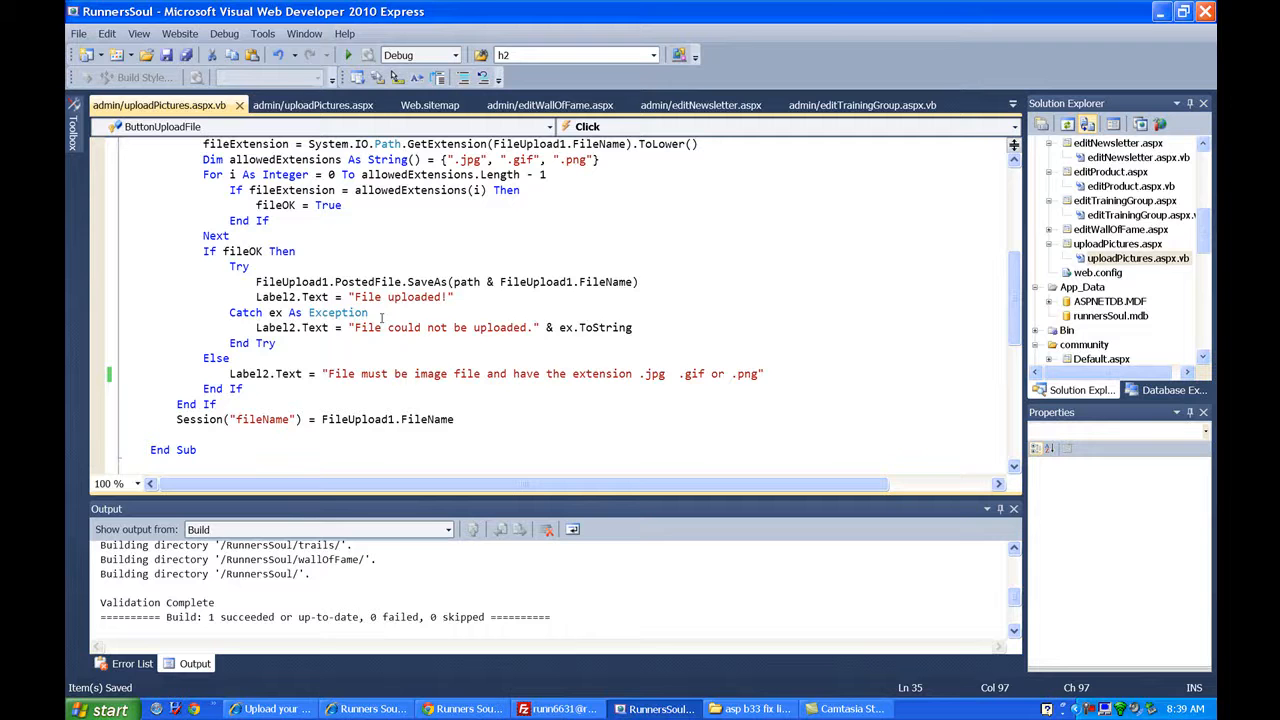
pyautogui.click(370, 708)
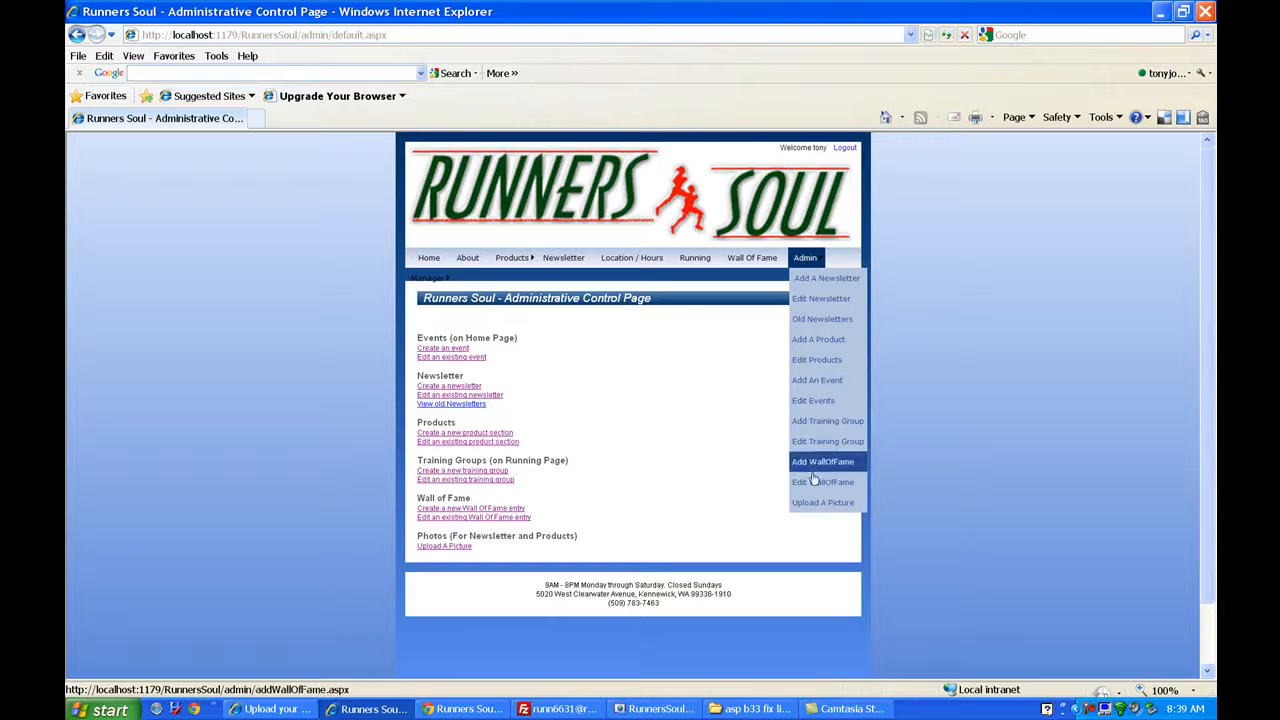
# Step: View Upload A Picture, then edit the 'delete me' newsletter entry and show its Upload Photo panel
pyautogui.click(822, 502)
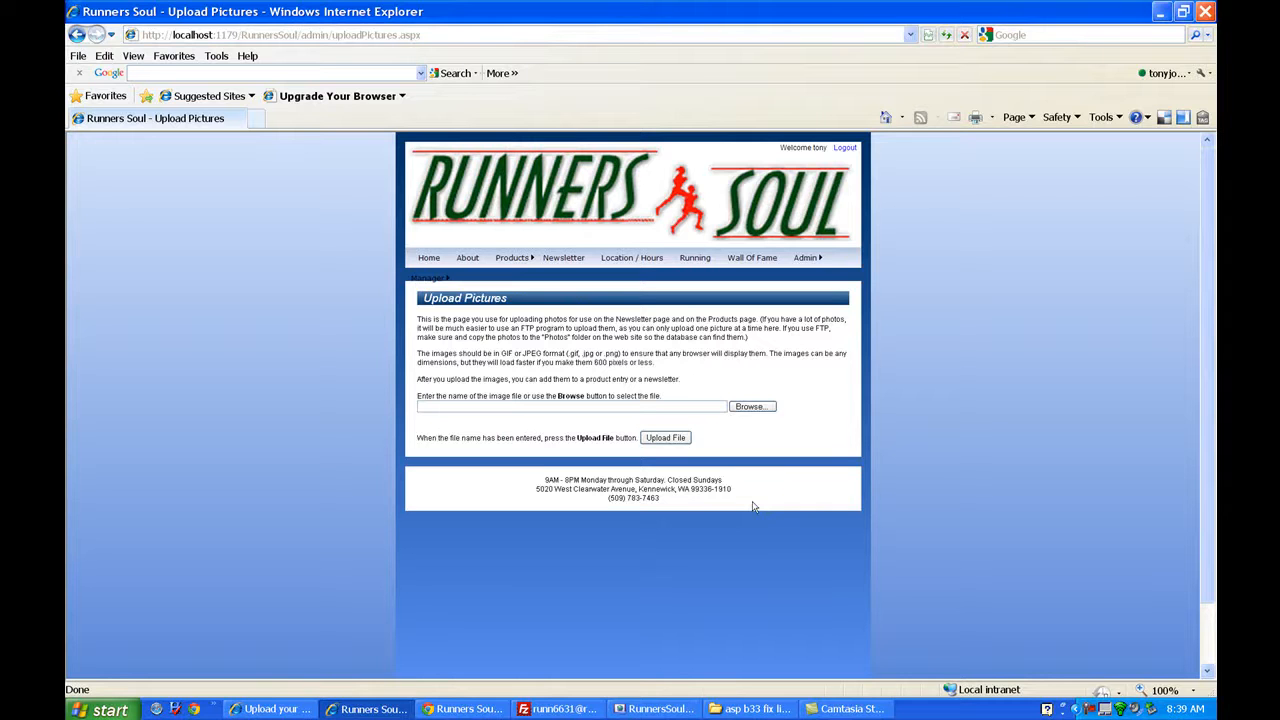
pyautogui.click(804, 256)
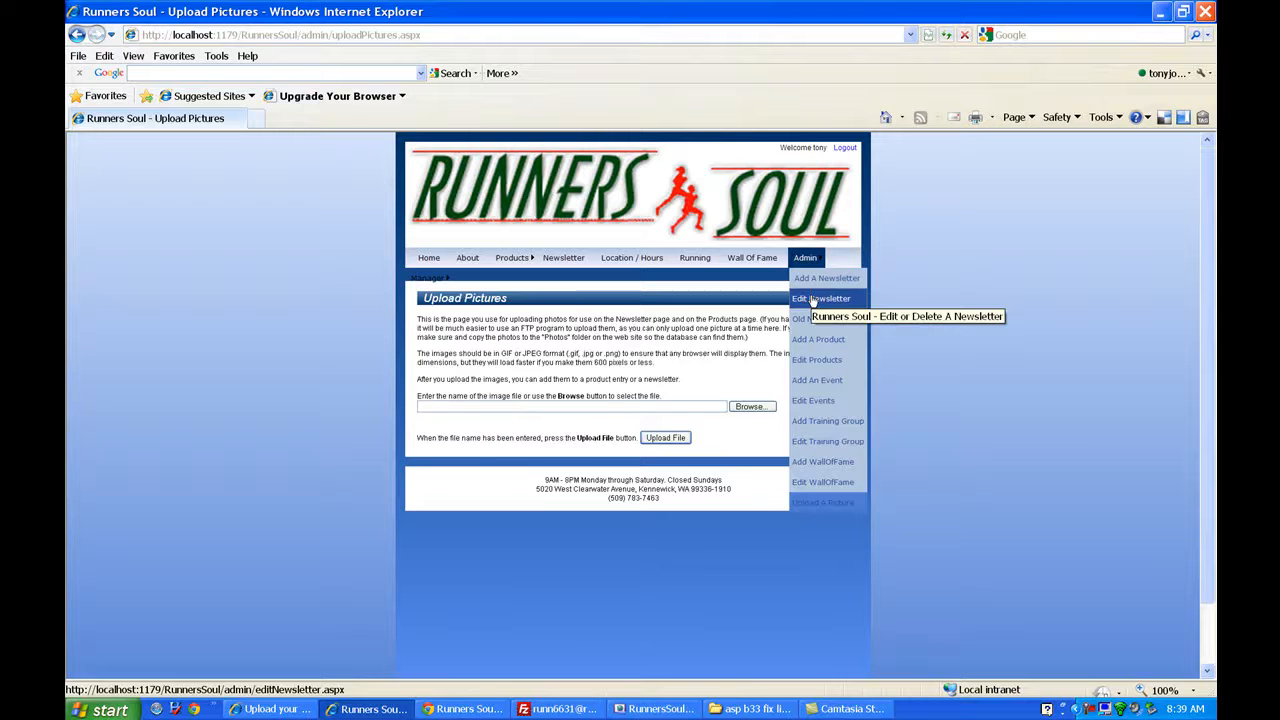
pyautogui.click(820, 298)
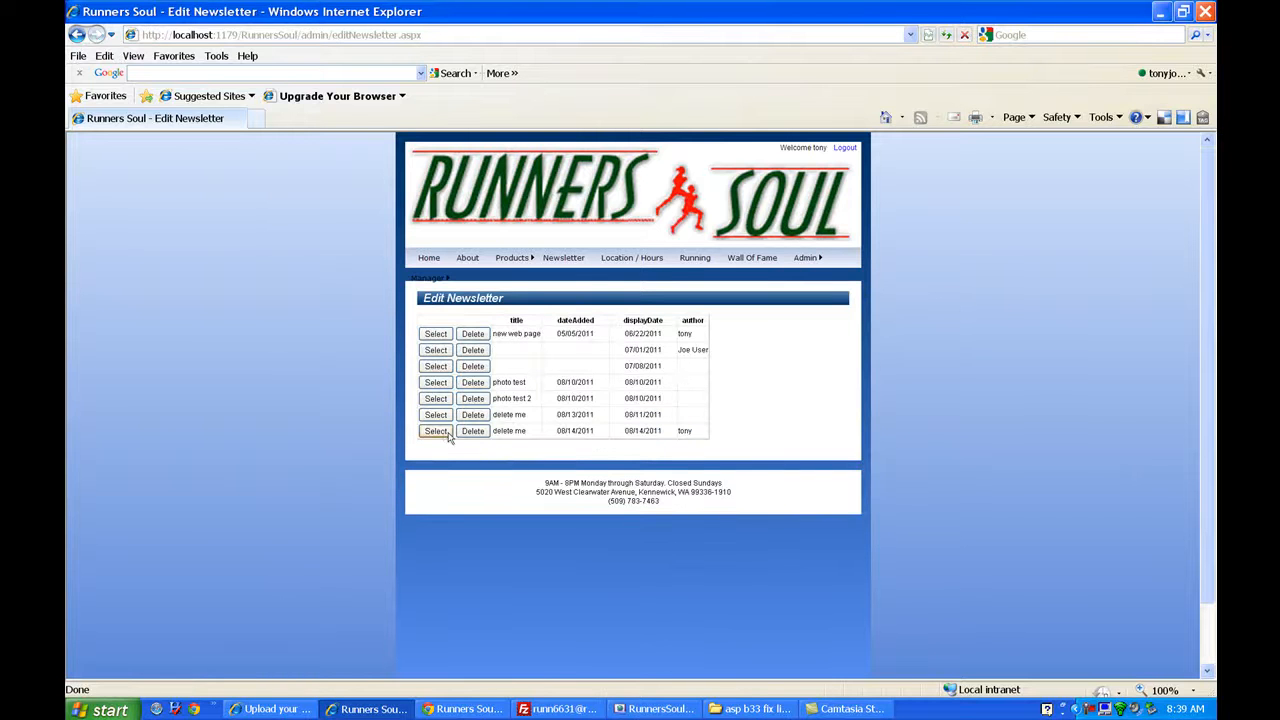
pyautogui.click(436, 432)
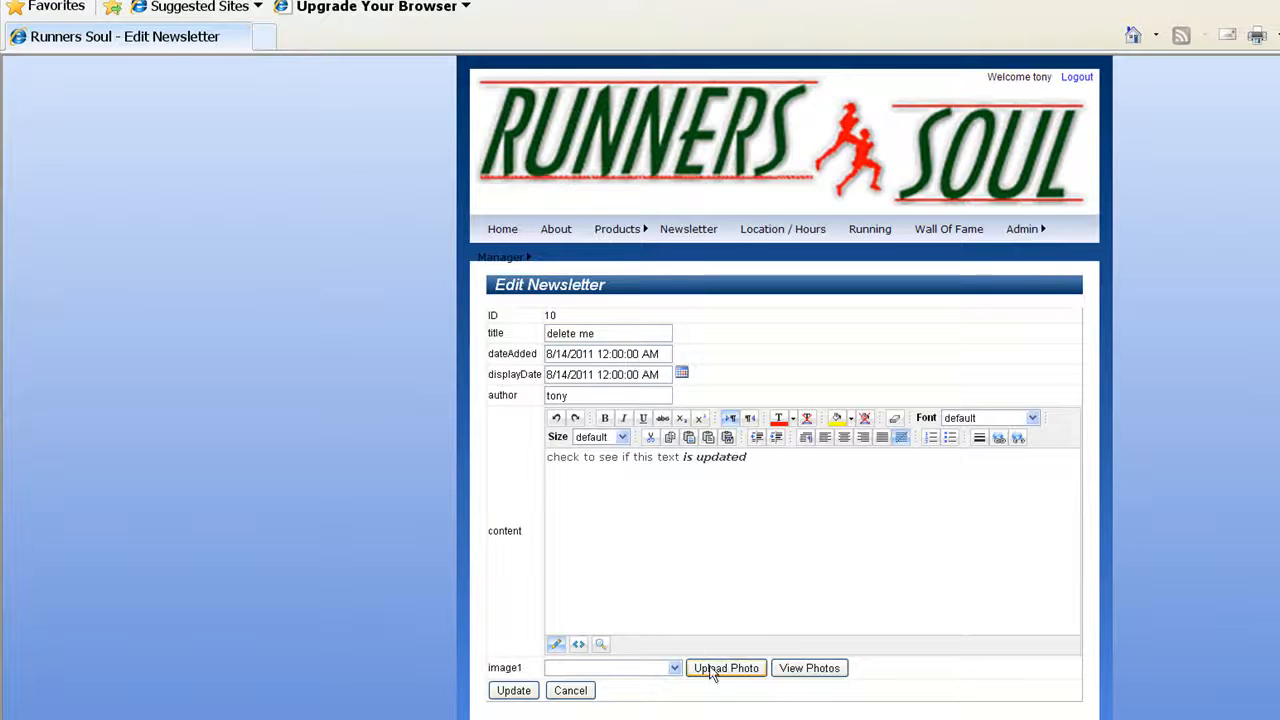
pyautogui.click(724, 668)
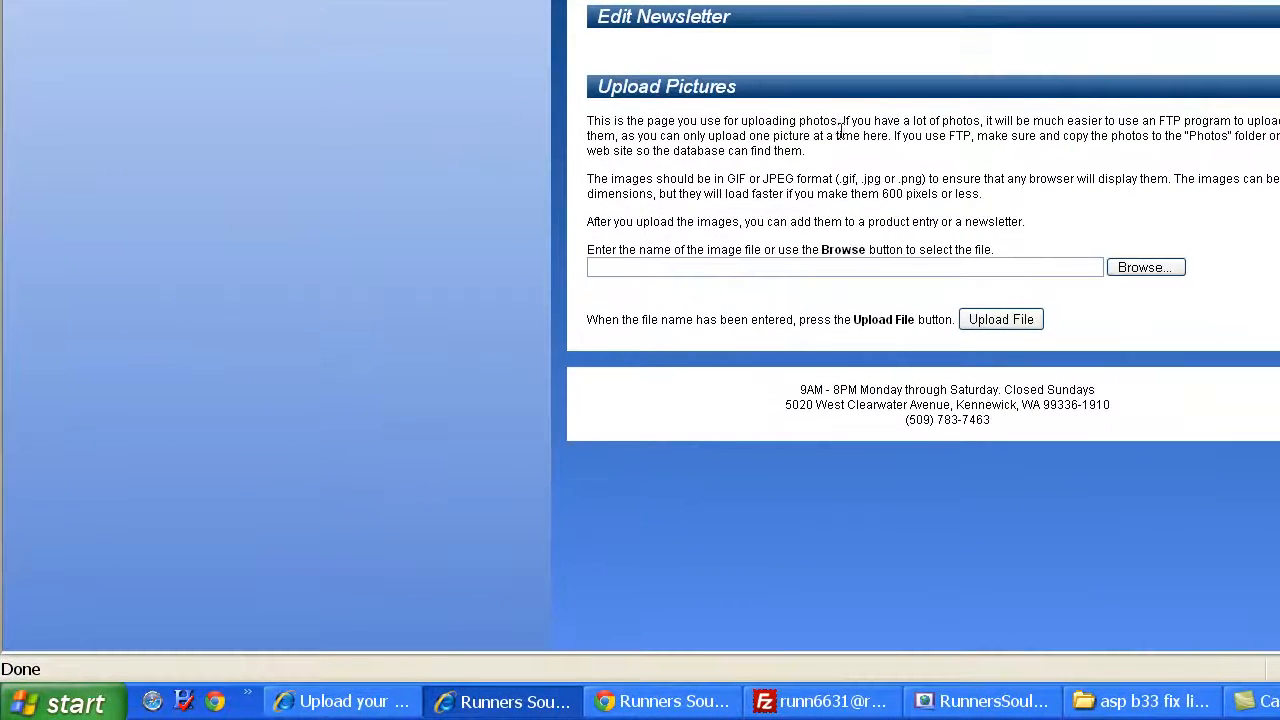
pyautogui.moveTo(848, 148)
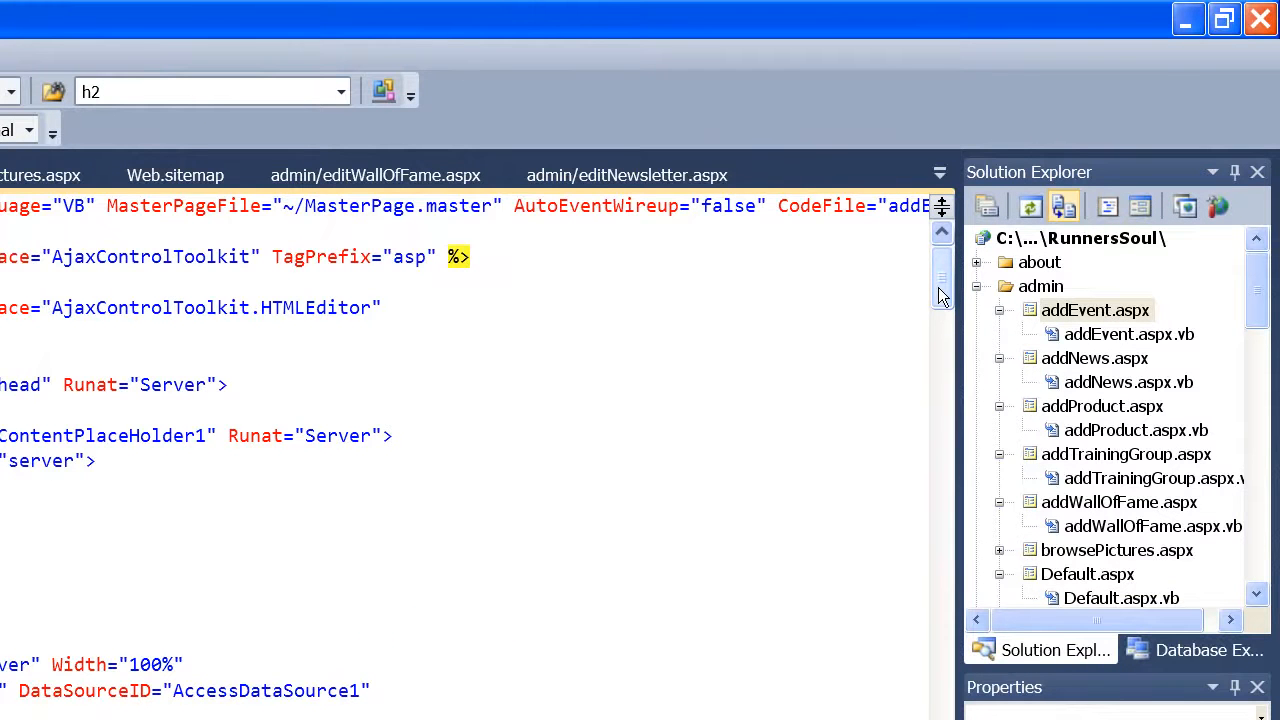
# Step: Scroll addNews.aspx down to the pnlAddImage panel with the Upload Pictures heading
pyautogui.scroll(-3)
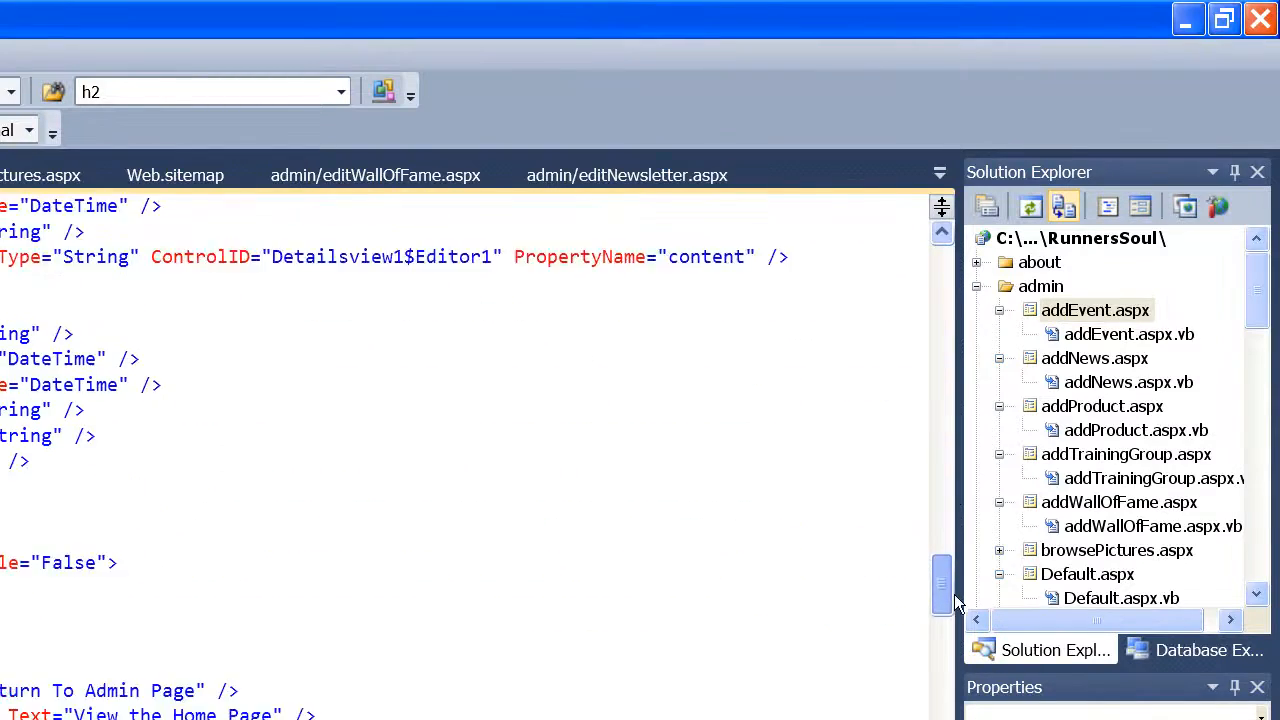
pyautogui.scroll(-3)
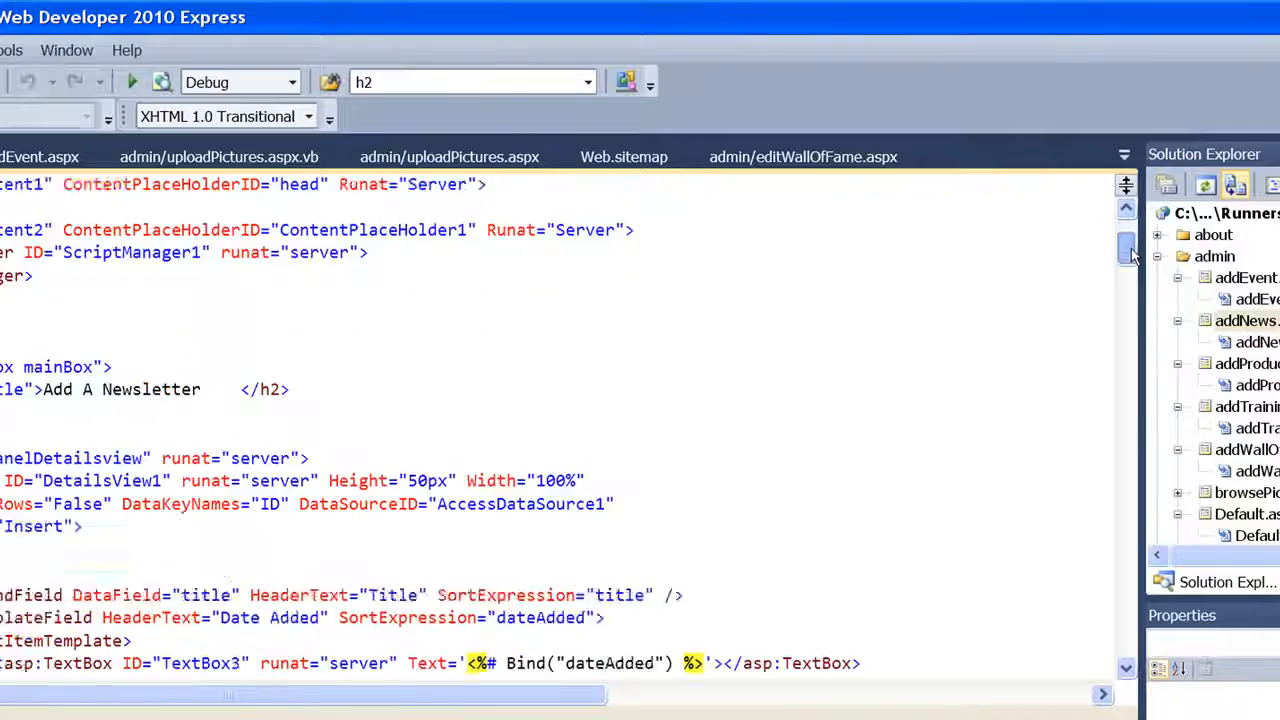
pyautogui.scroll(-3)
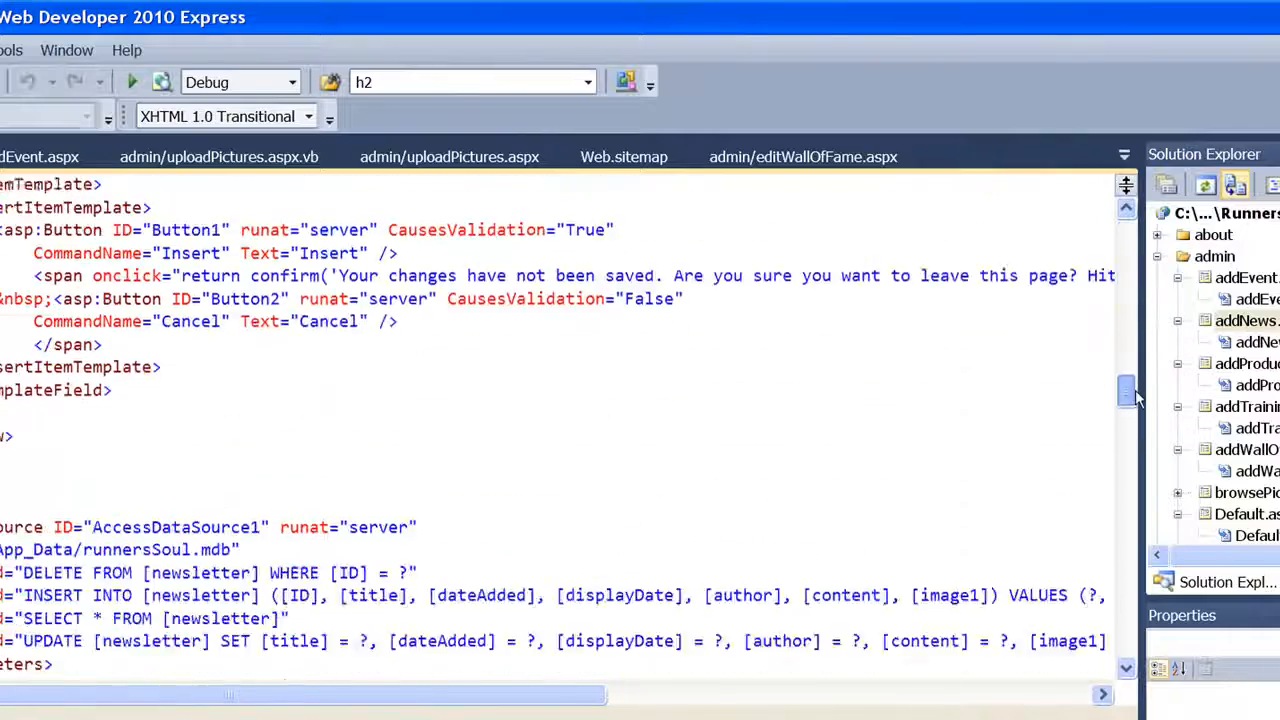
pyautogui.scroll(-3)
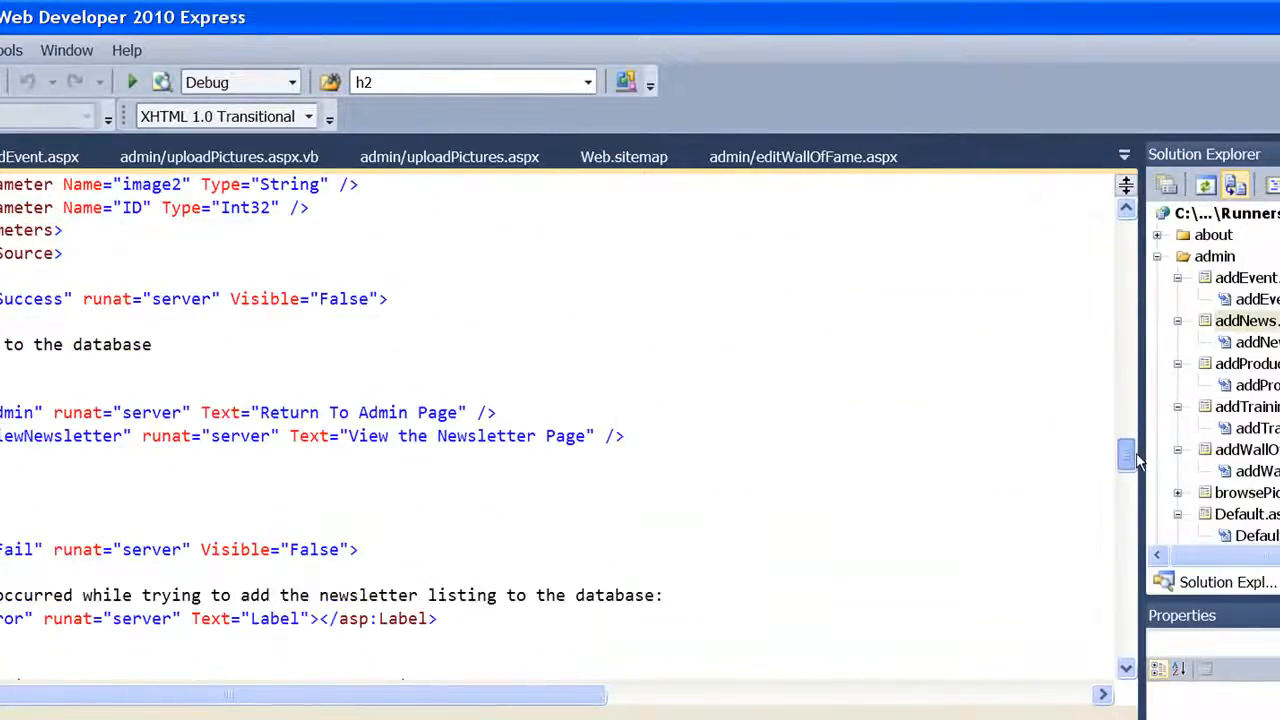
pyautogui.scroll(-3)
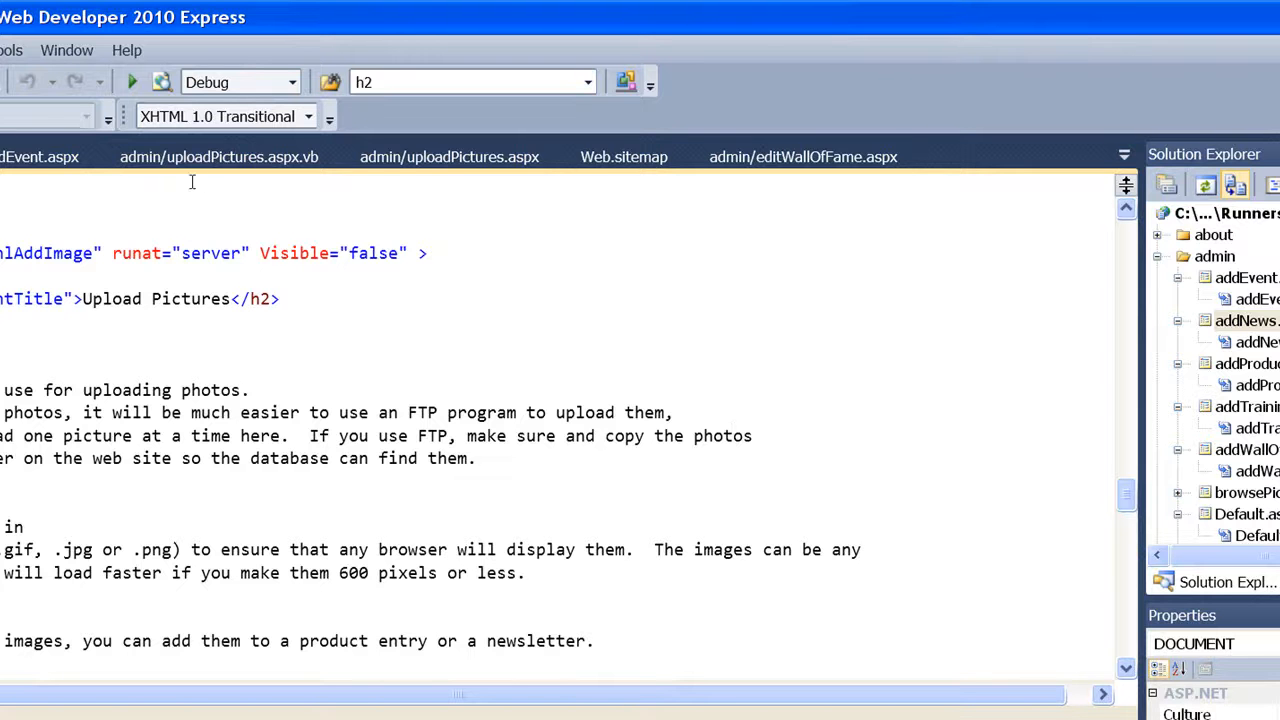
# Step: Copy 'for use on the Newsletter page and on the Products page.' from uploadPictures.aspx into addNews.aspx's intro paragraph
pyautogui.click(450, 156)
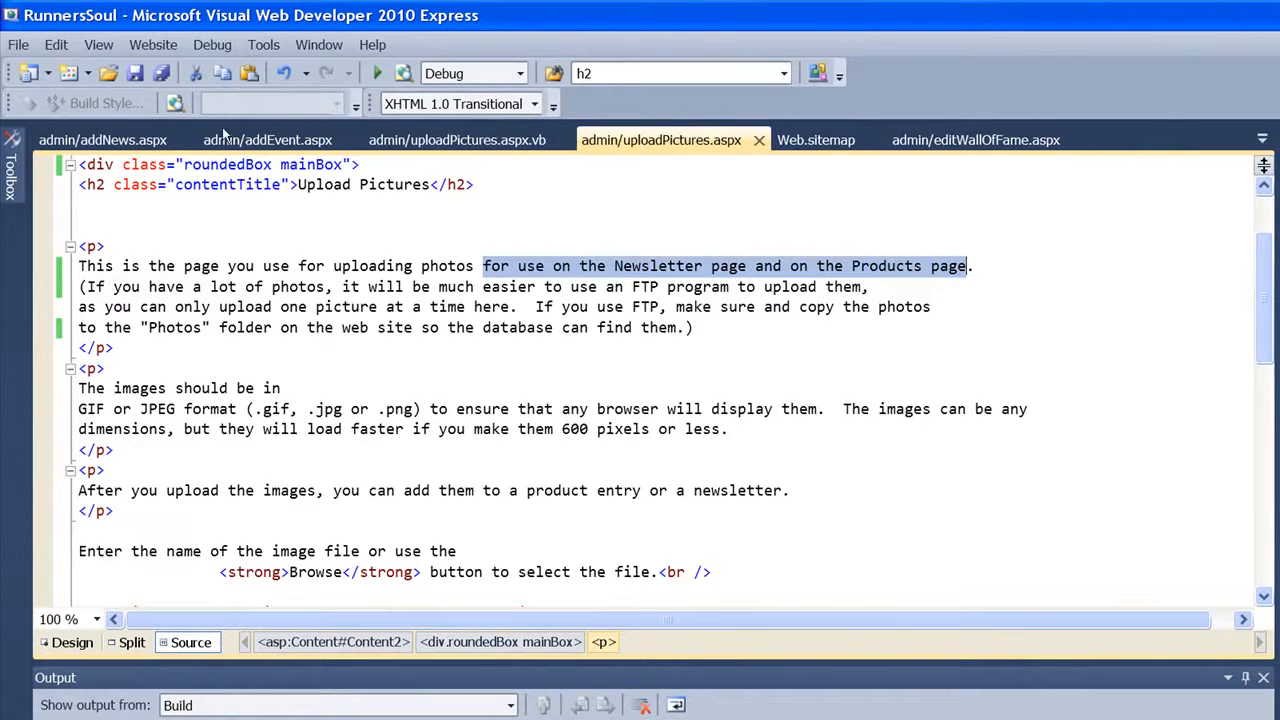
pyautogui.click(100, 140)
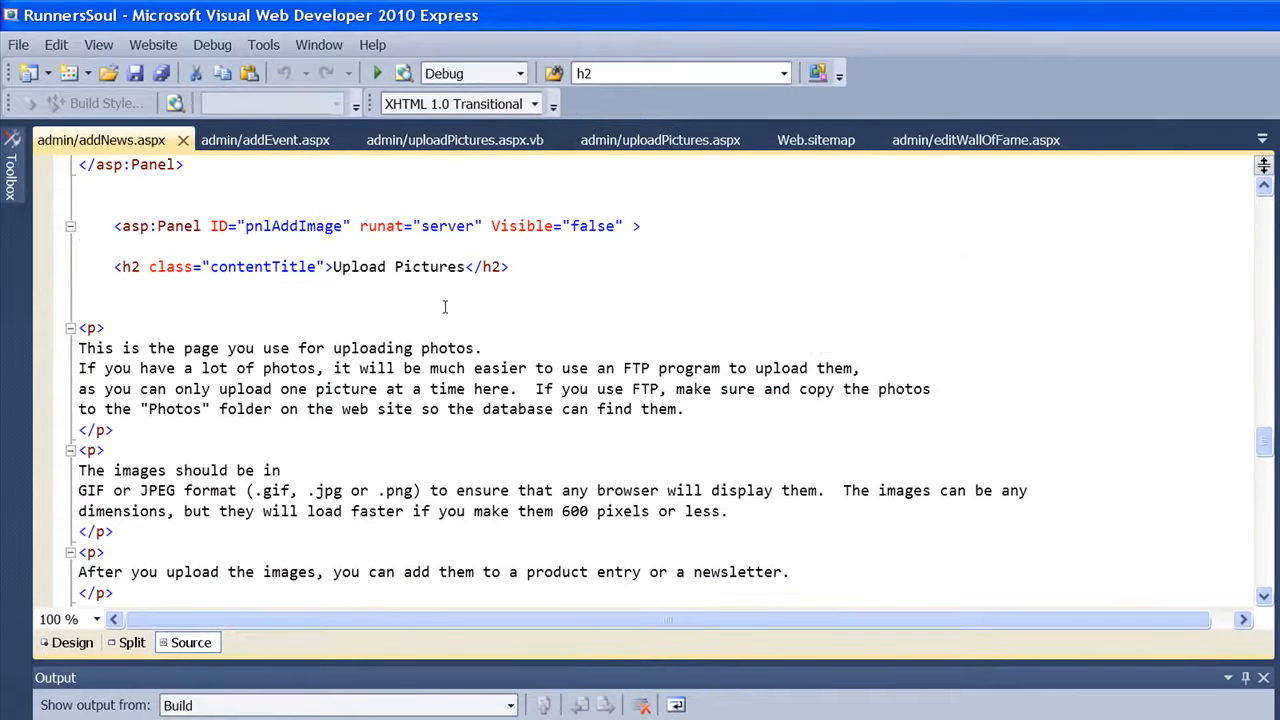
pyautogui.click(476, 348)
pyautogui.write(' for use on the Newsletter page and on the Products page')
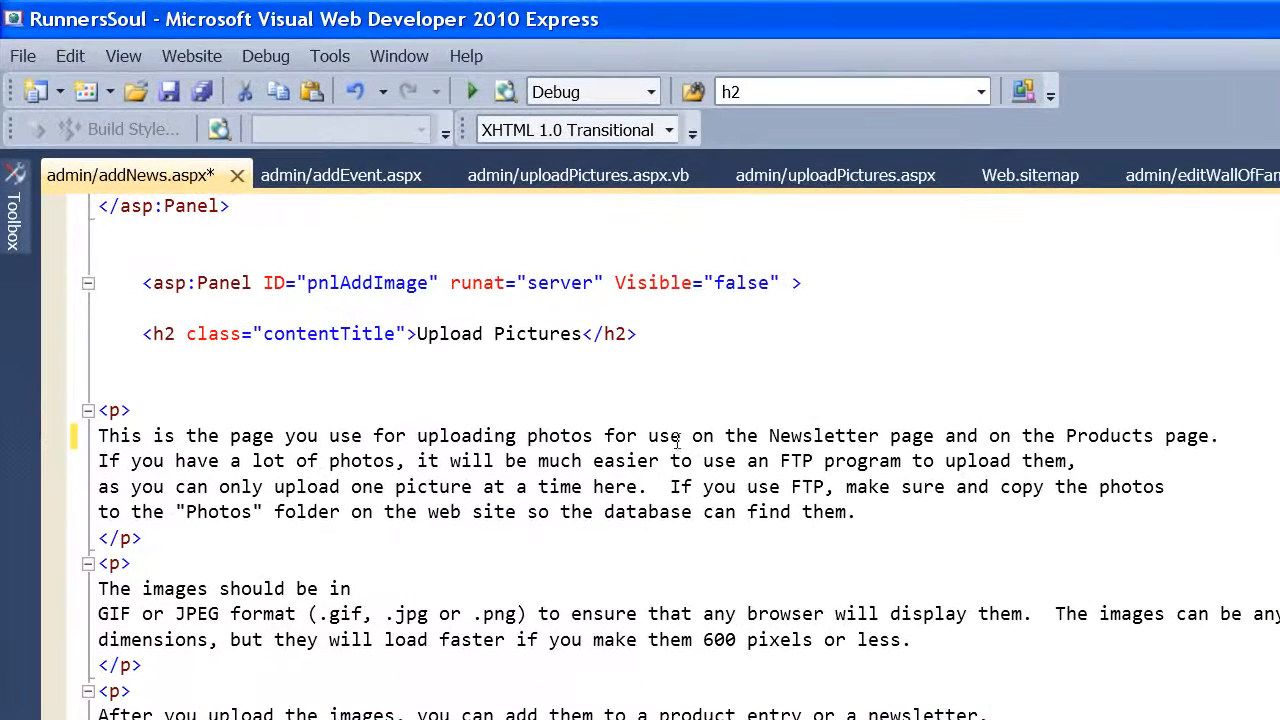
pyautogui.click(340, 176)
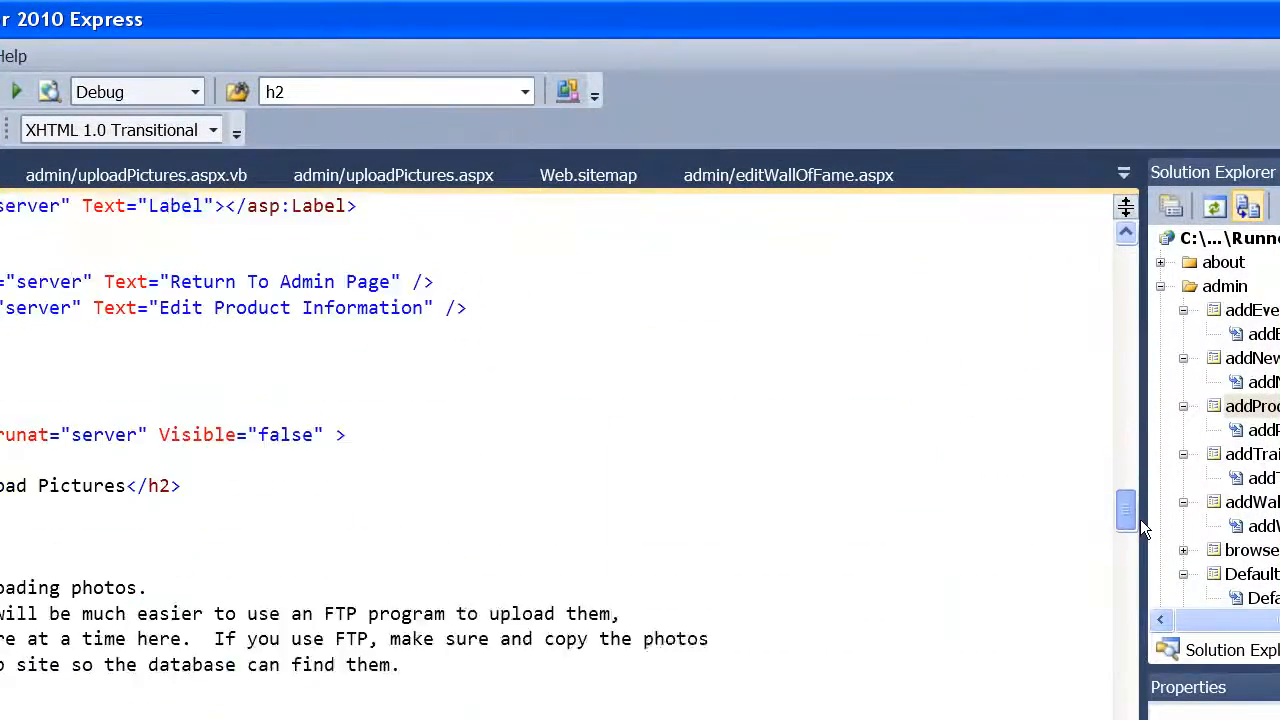
pyautogui.scroll(-3)
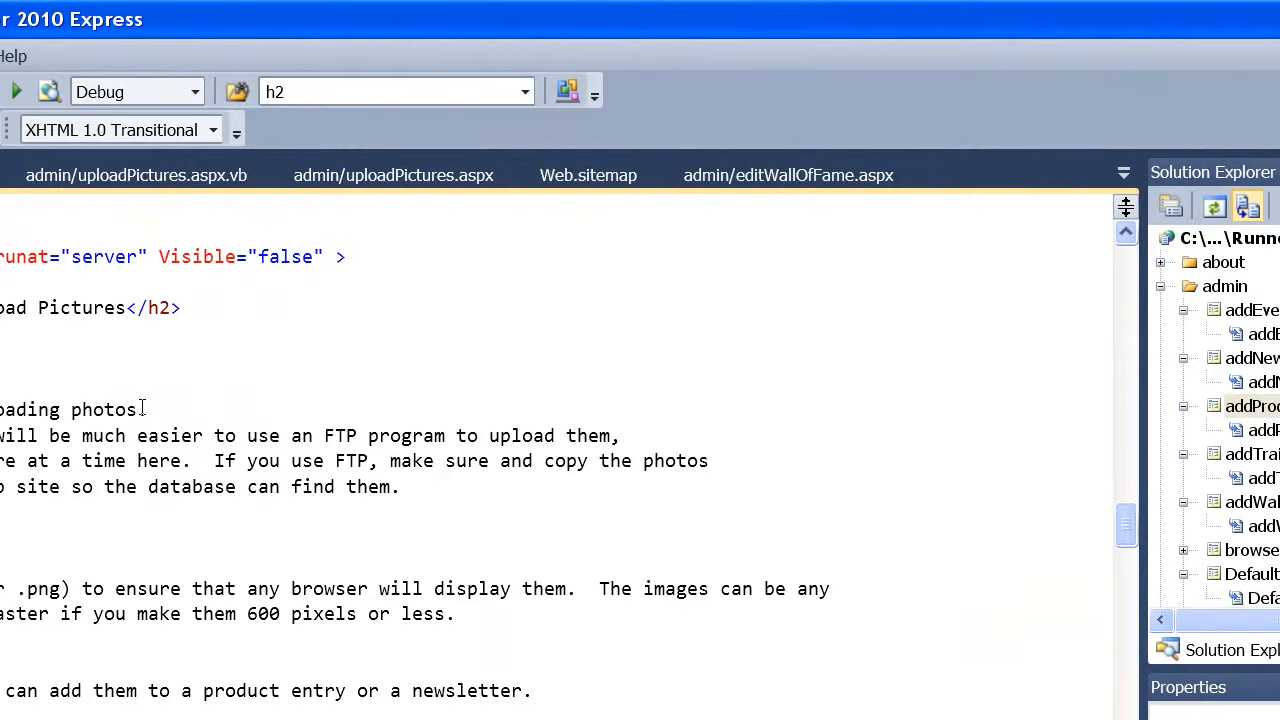